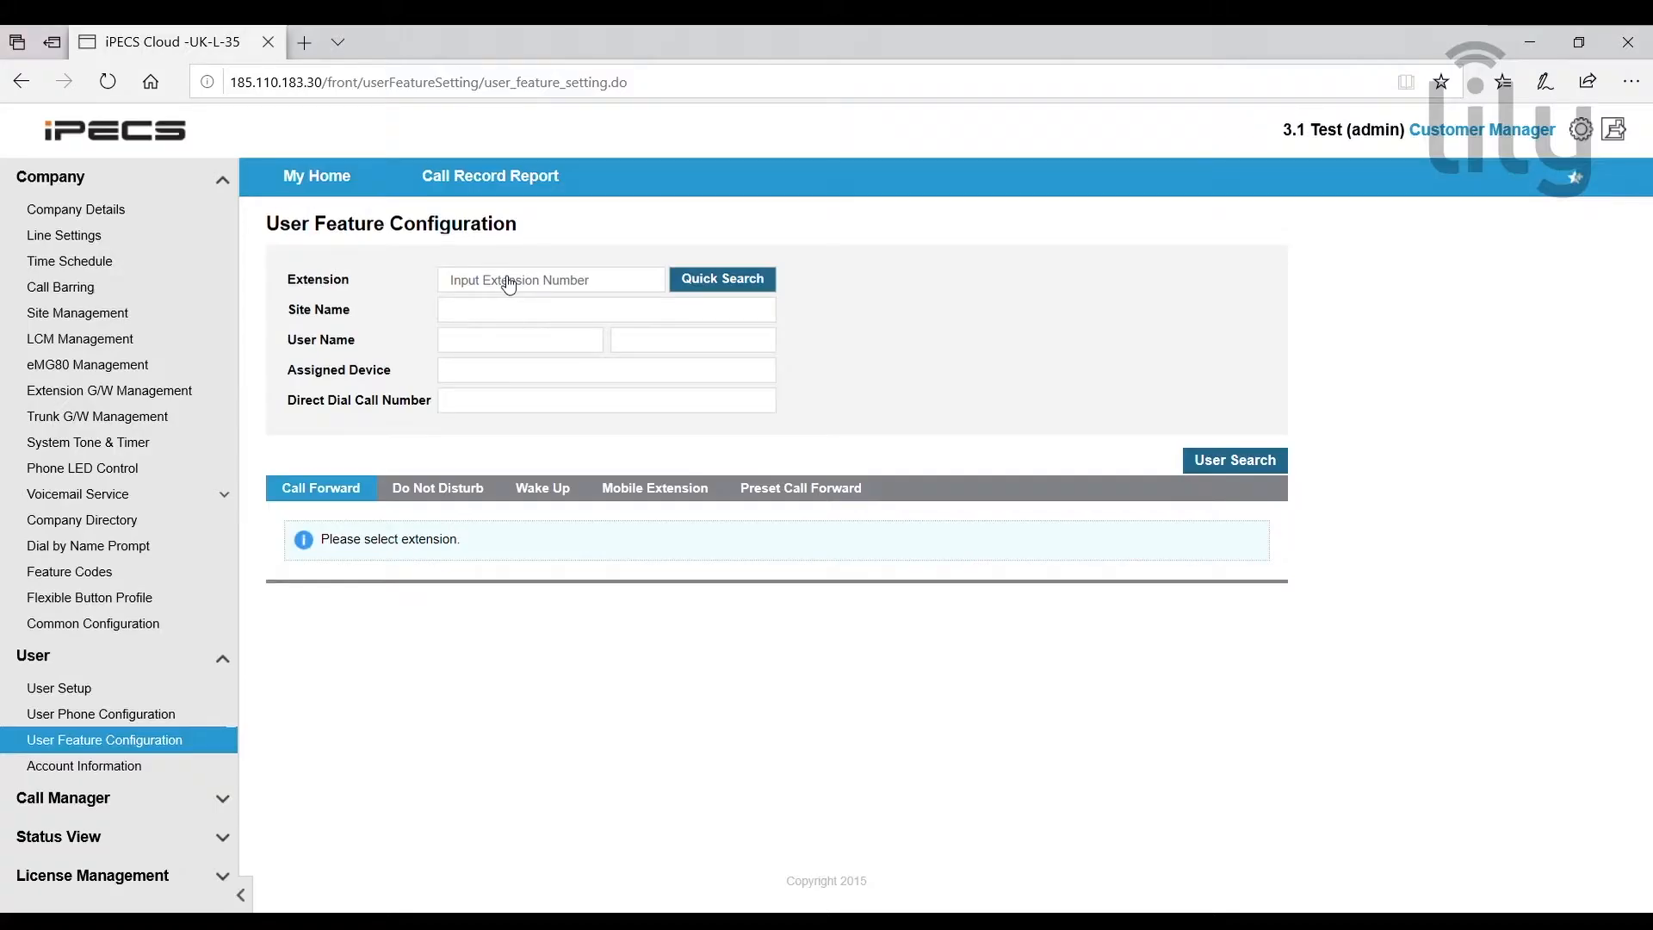
Look up extension 203 to load Amelia's call forward settings
text(20)
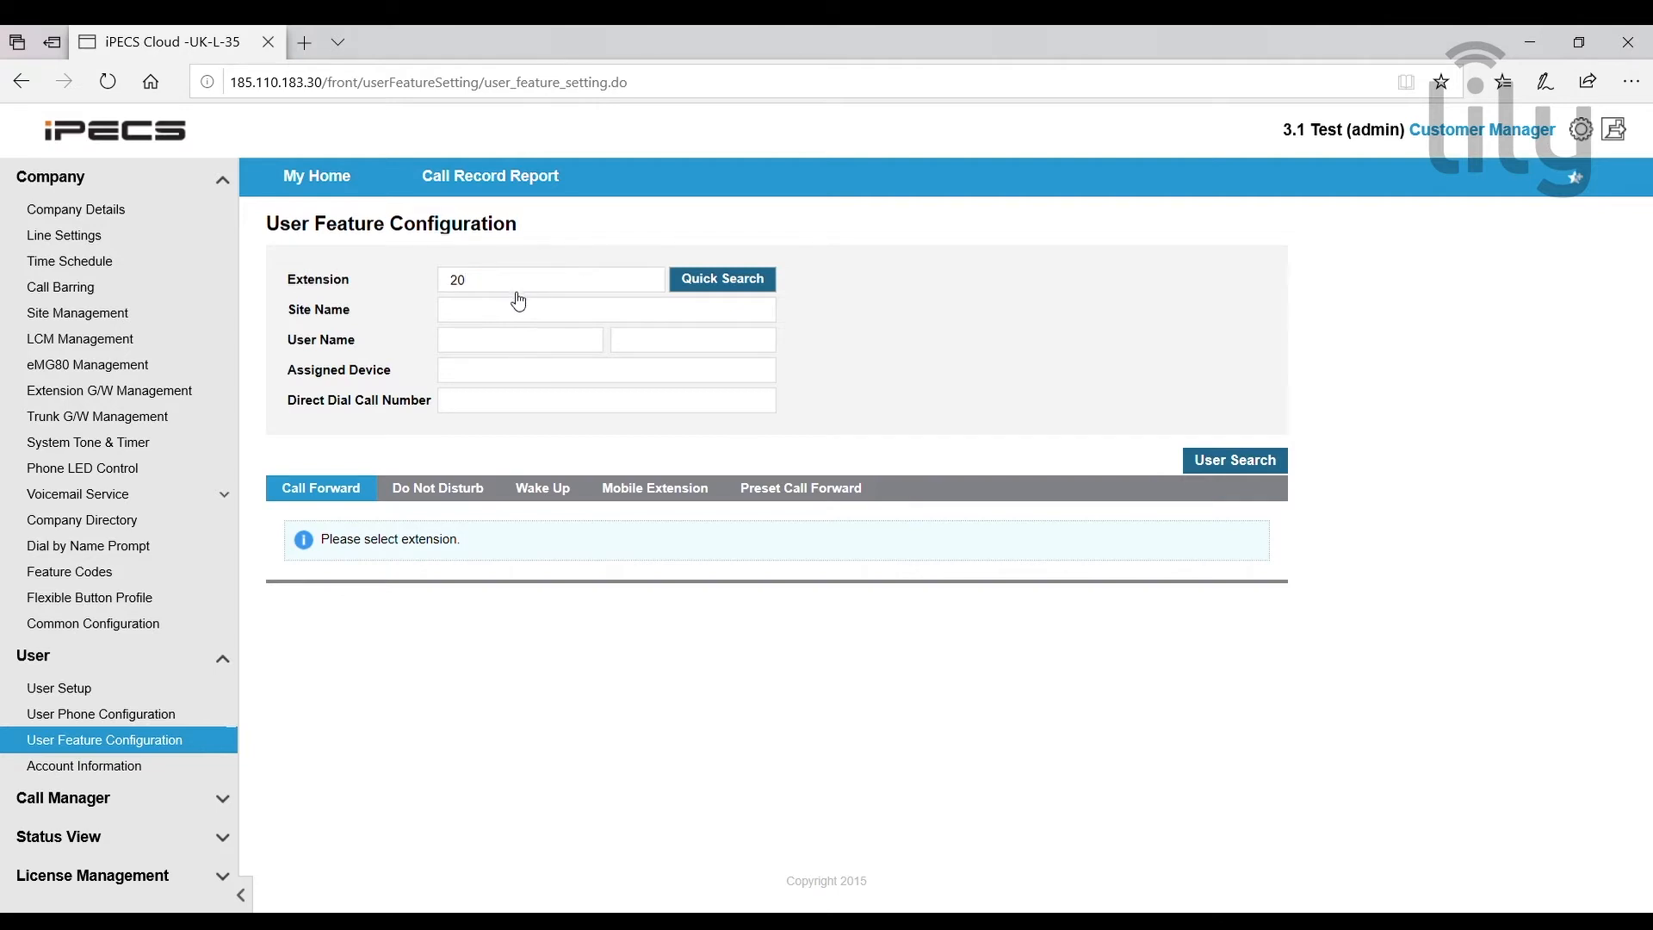
click(723, 279)
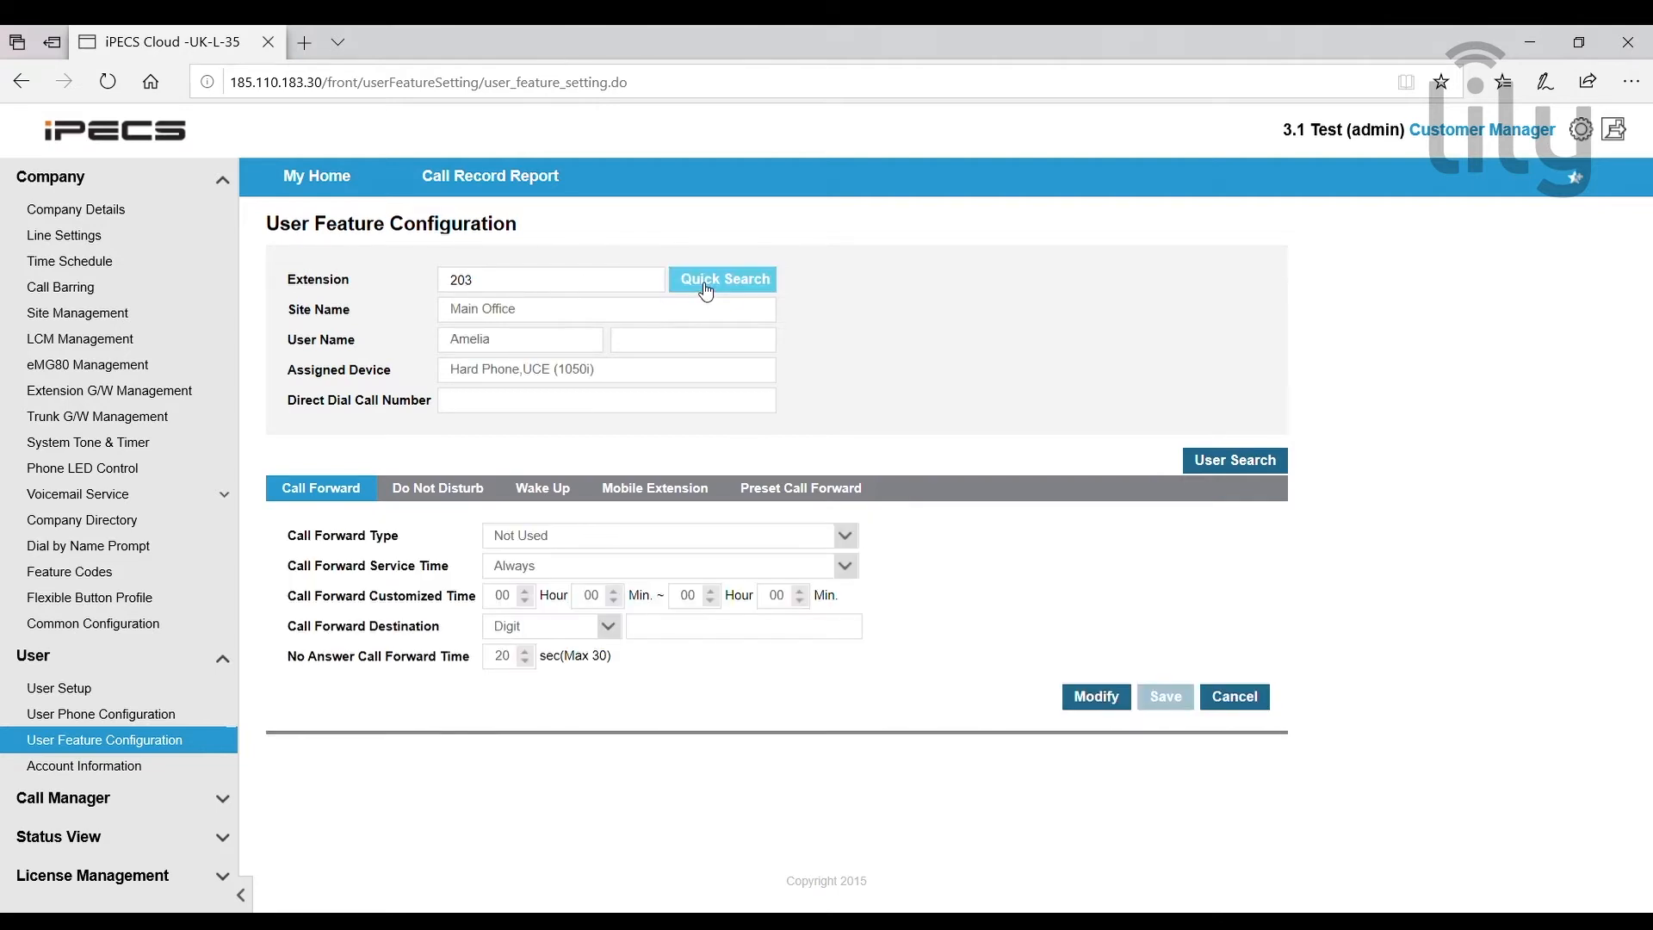
mouse_move(613, 611)
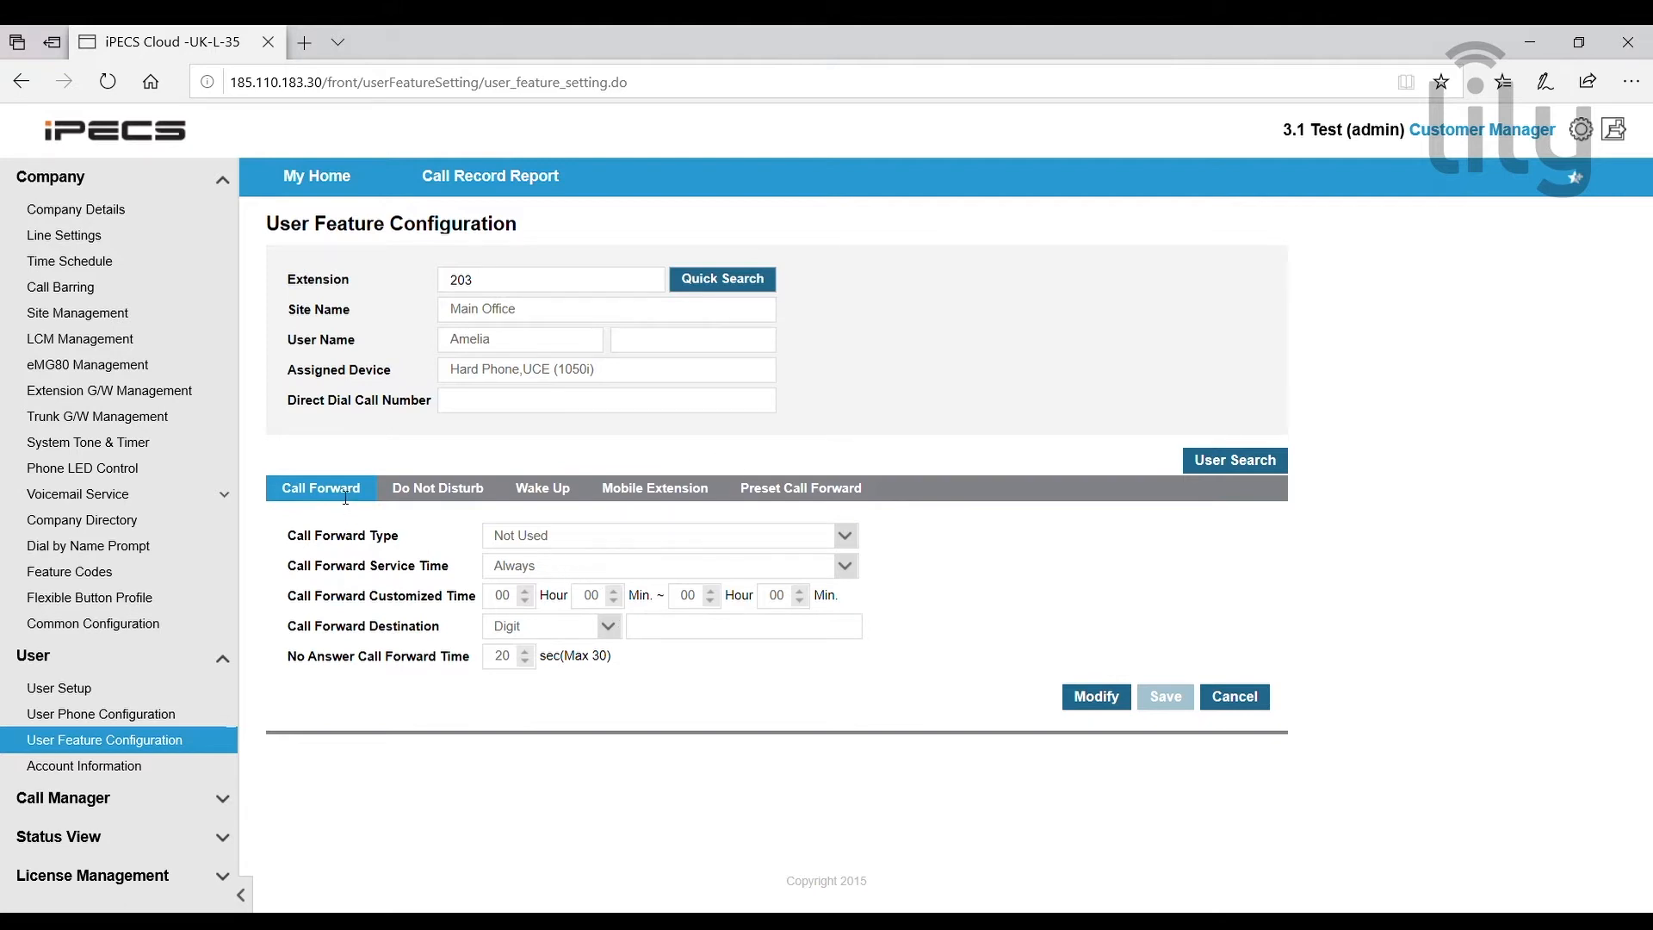
mouse_move(353, 510)
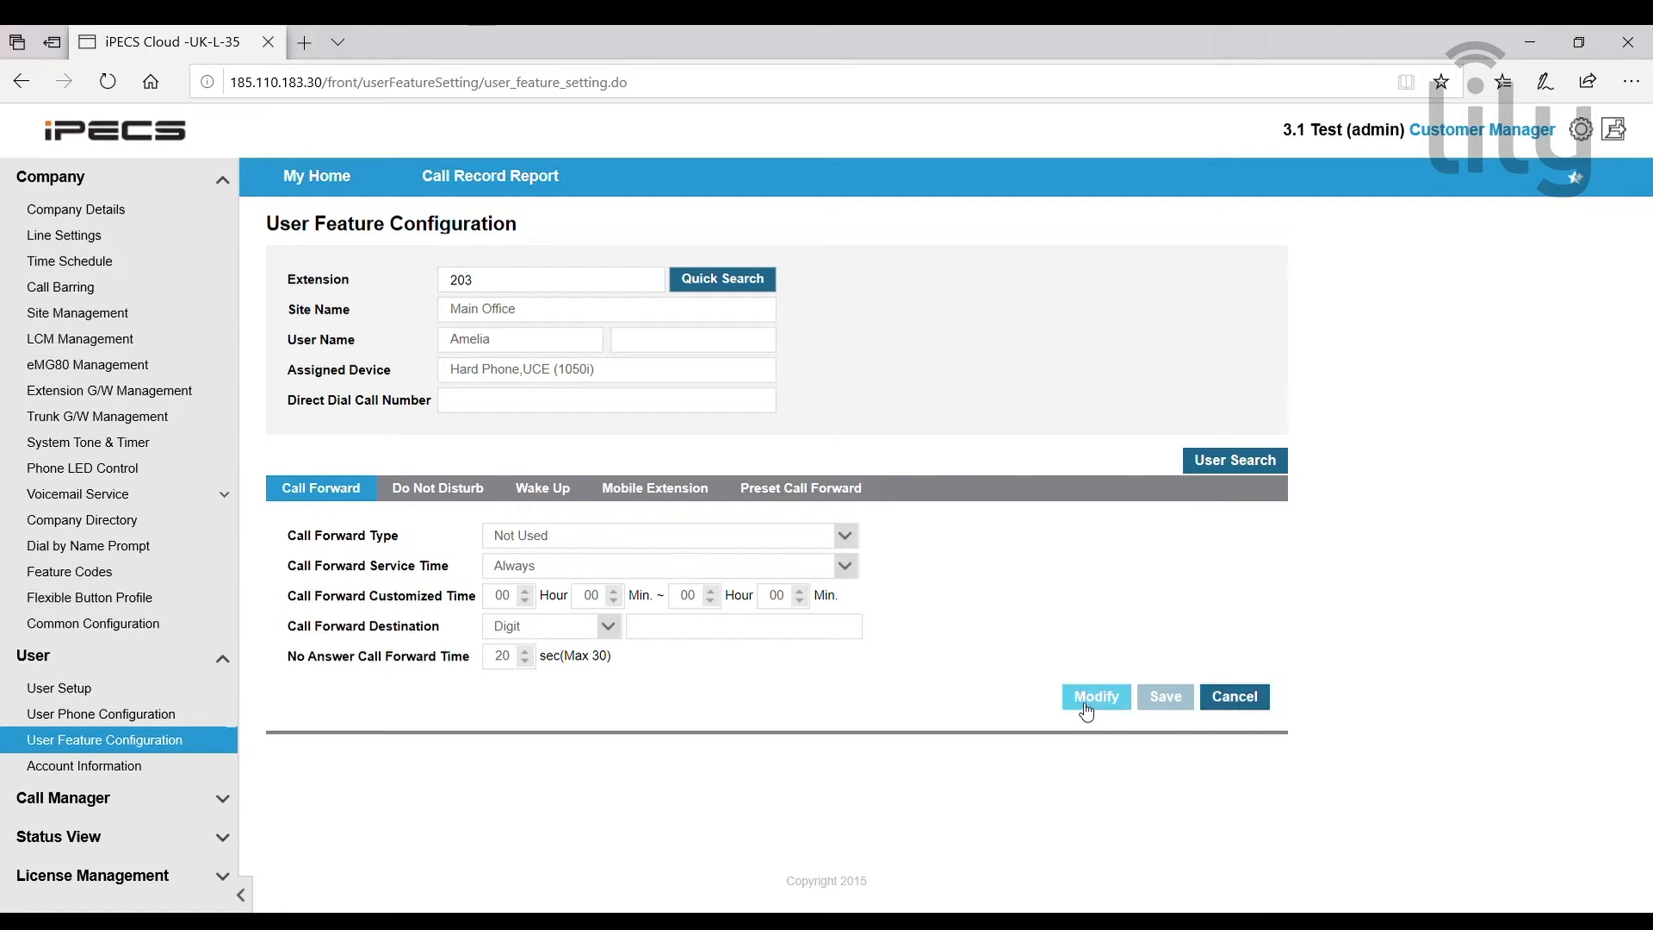
Make the call forward settings editable and choose Unconditional as the forward type
click(1095, 696)
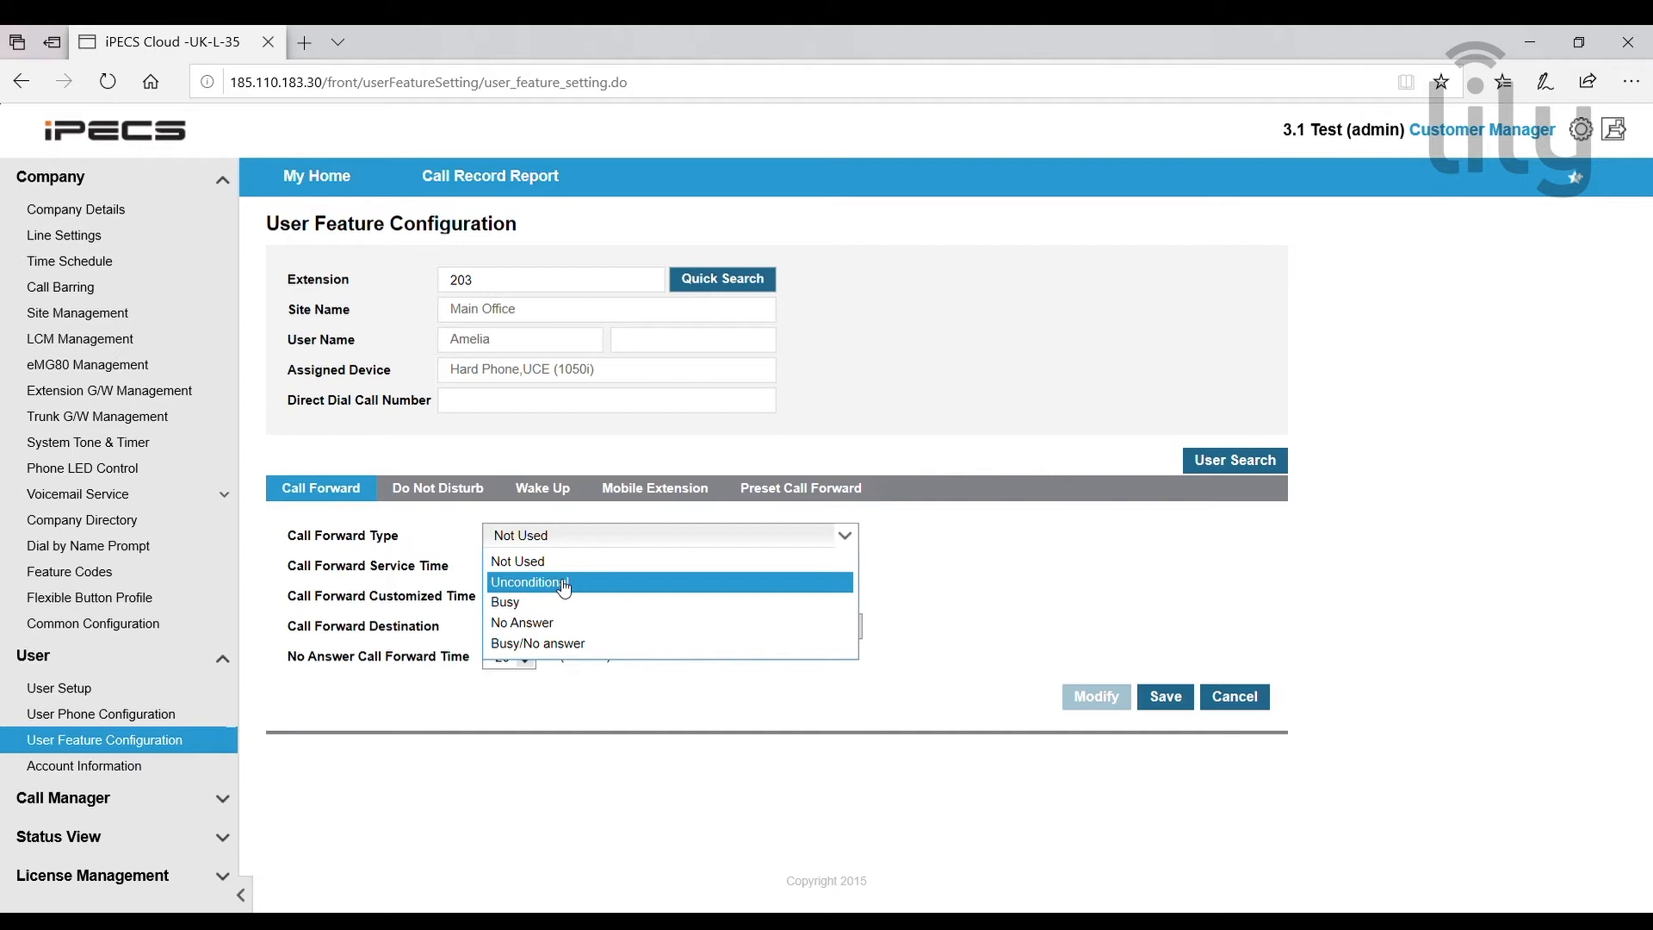
mouse_move(551, 613)
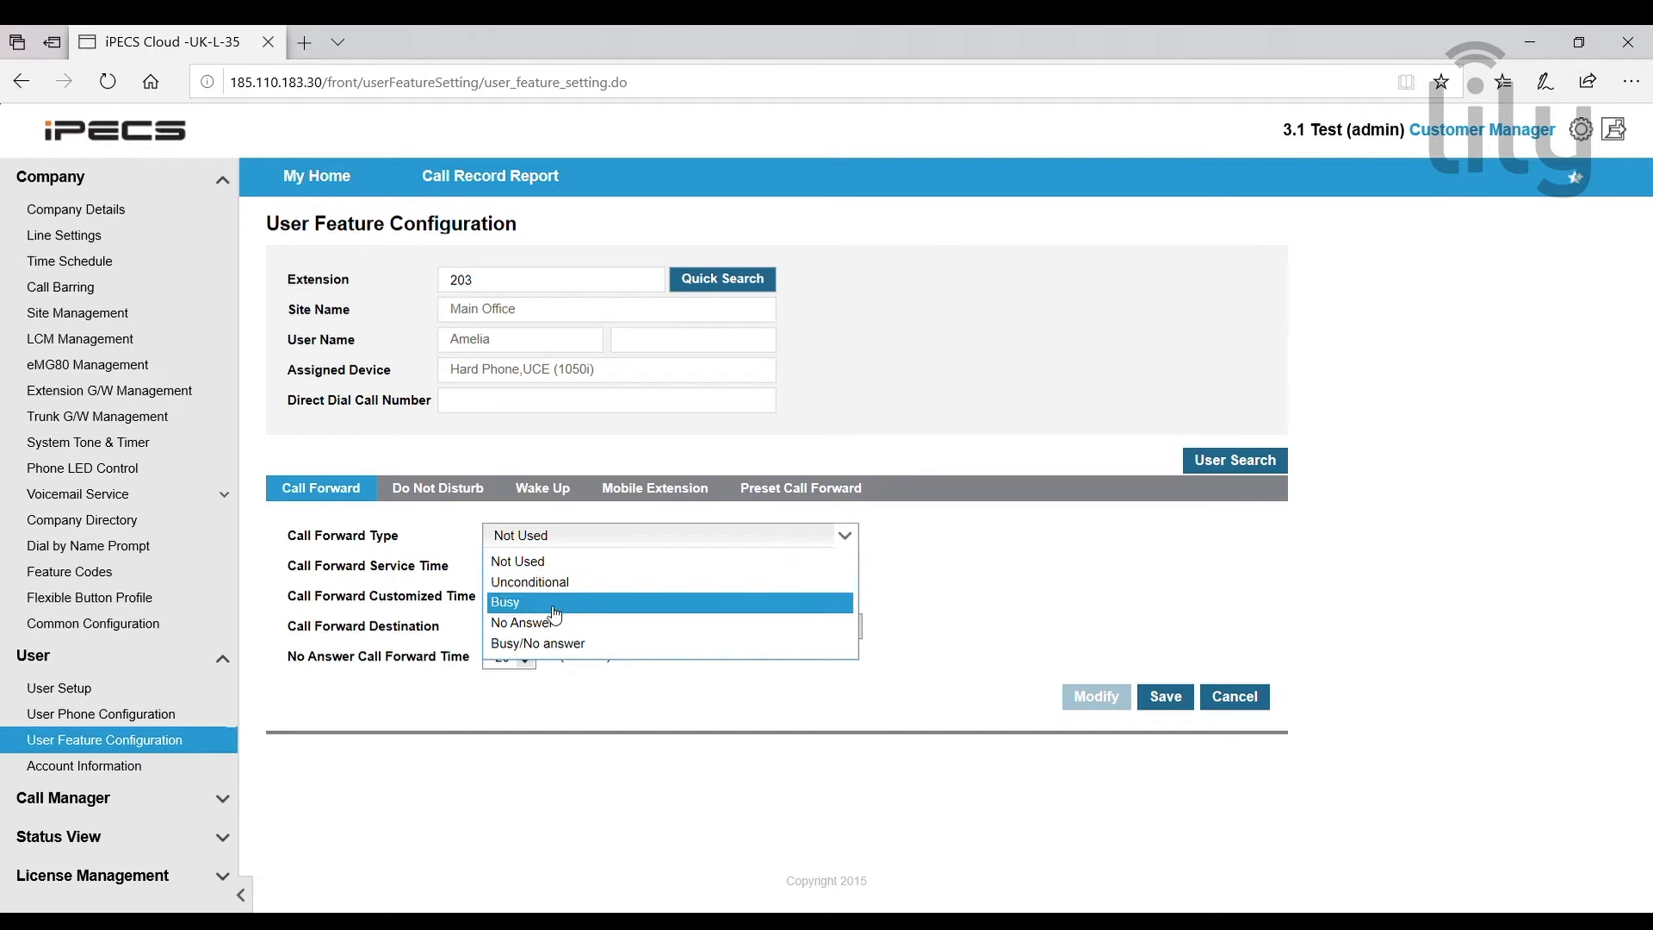
mouse_move(551, 623)
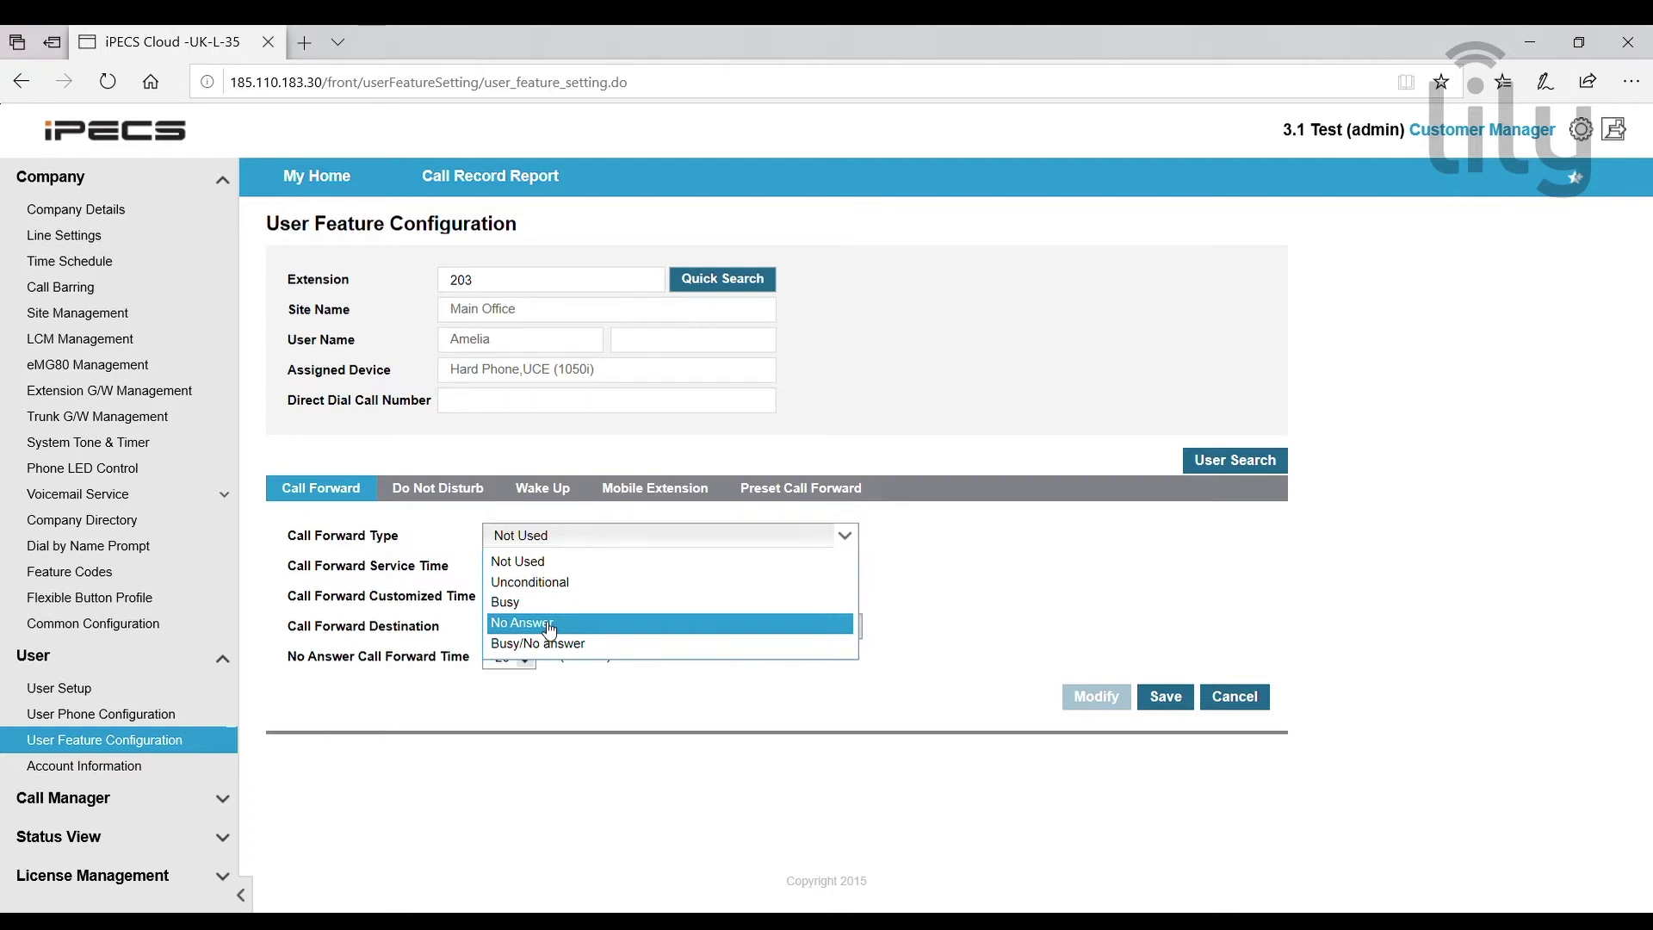
mouse_move(554, 649)
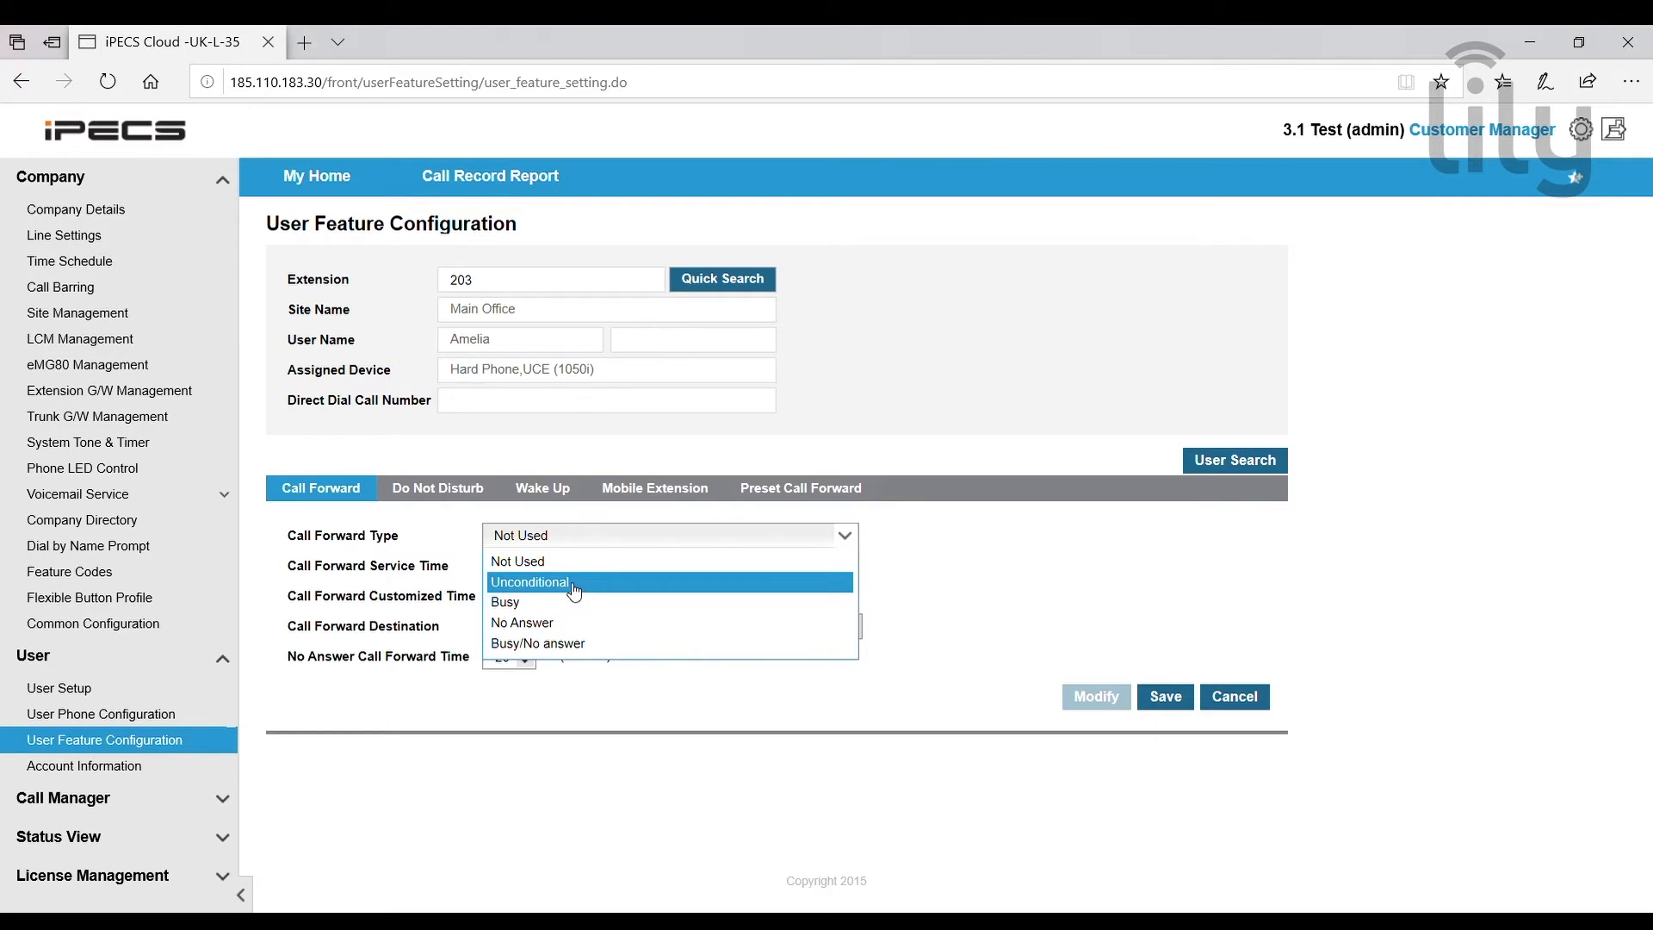
click(530, 582)
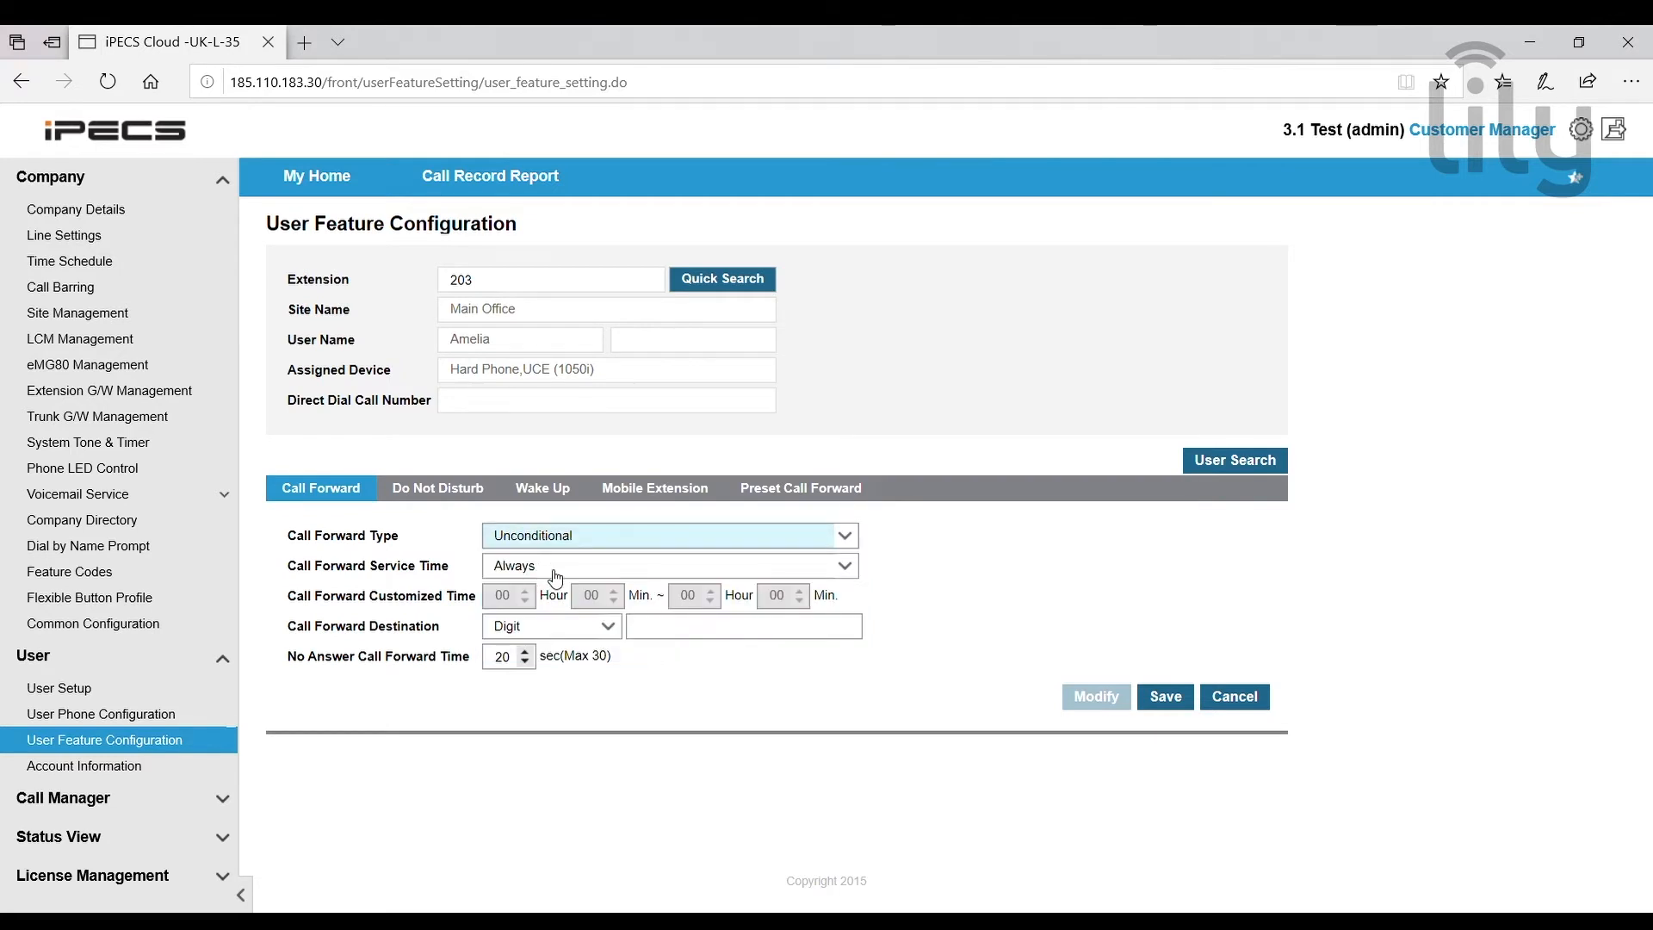
click(669, 565)
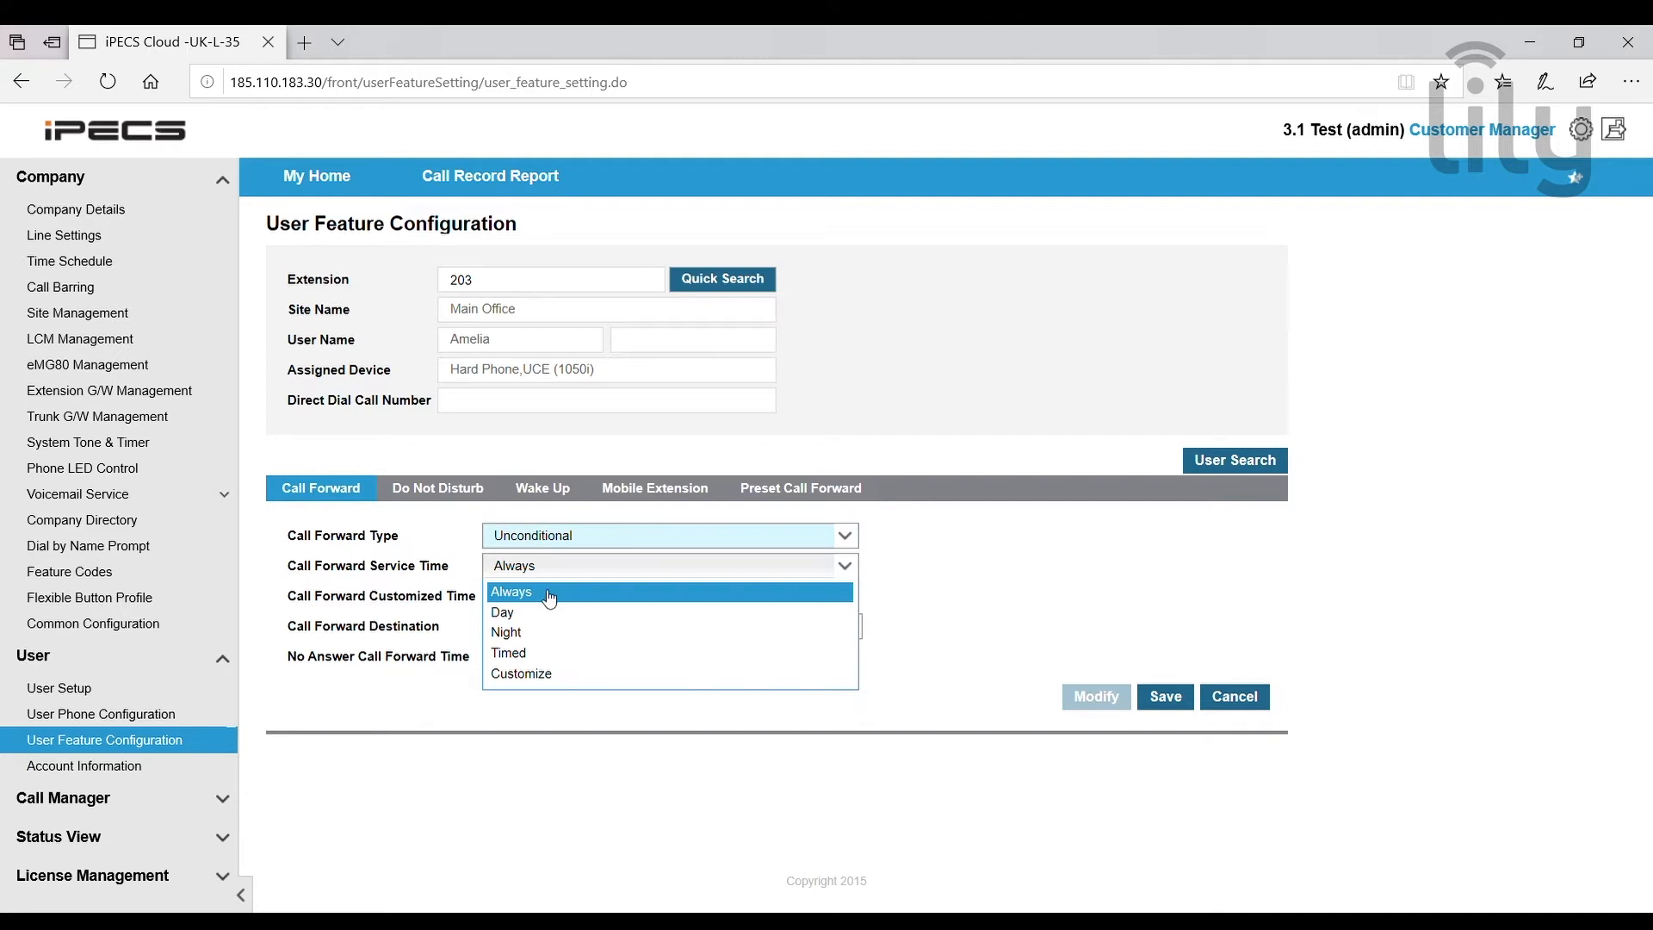
mouse_move(535, 613)
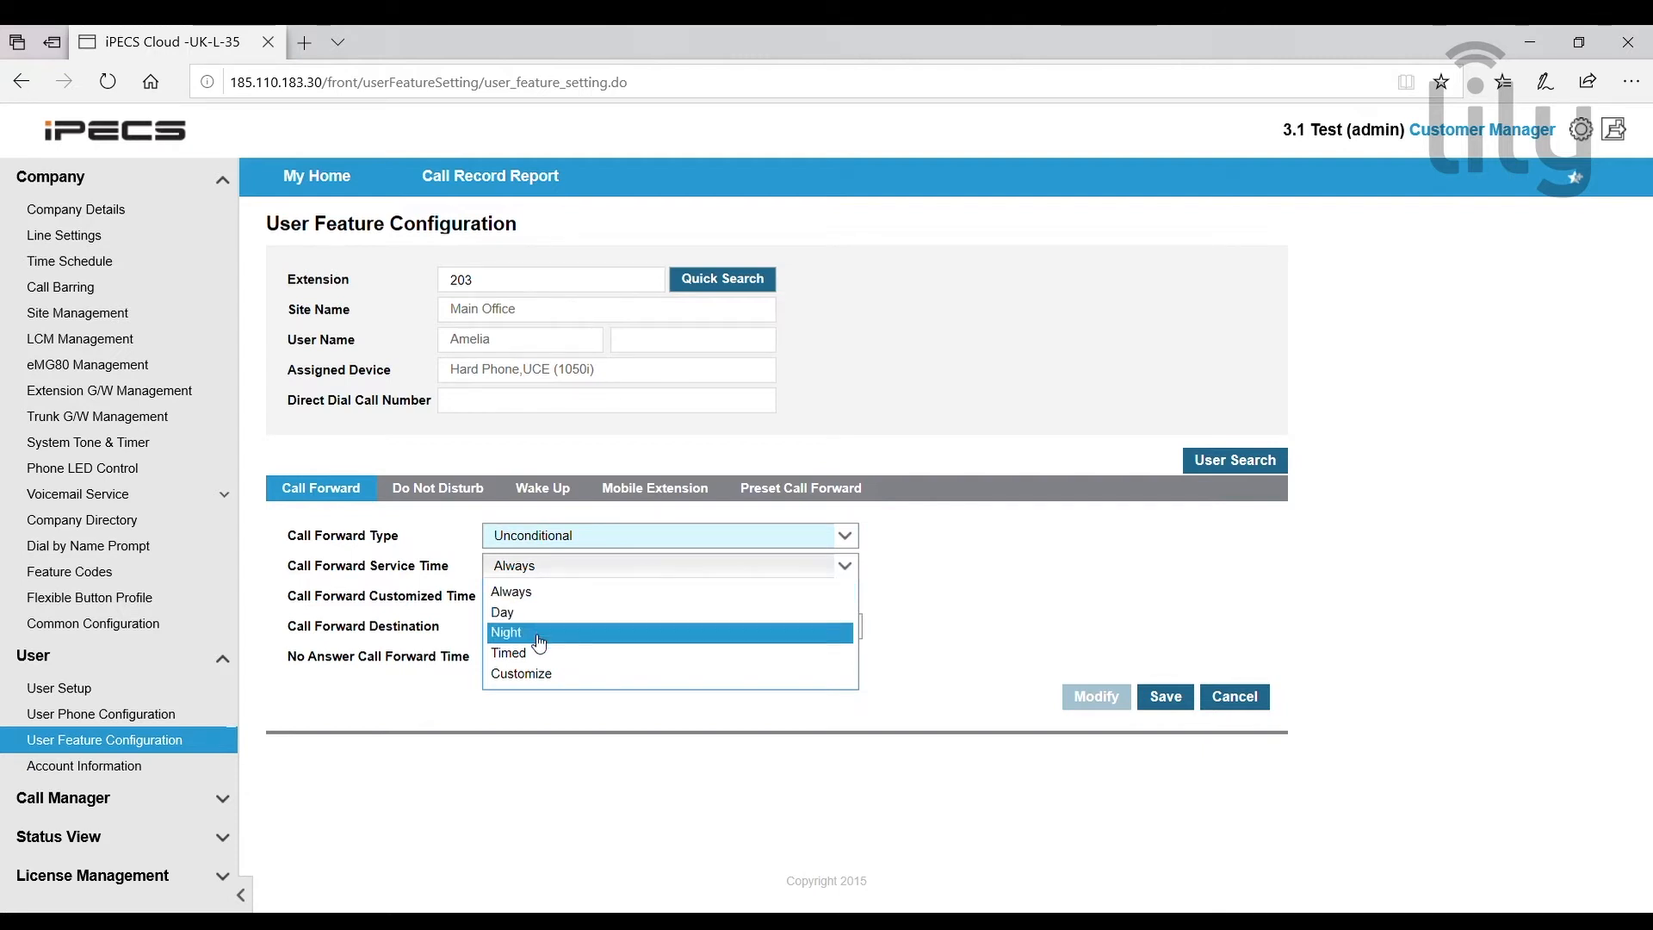
mouse_move(536, 659)
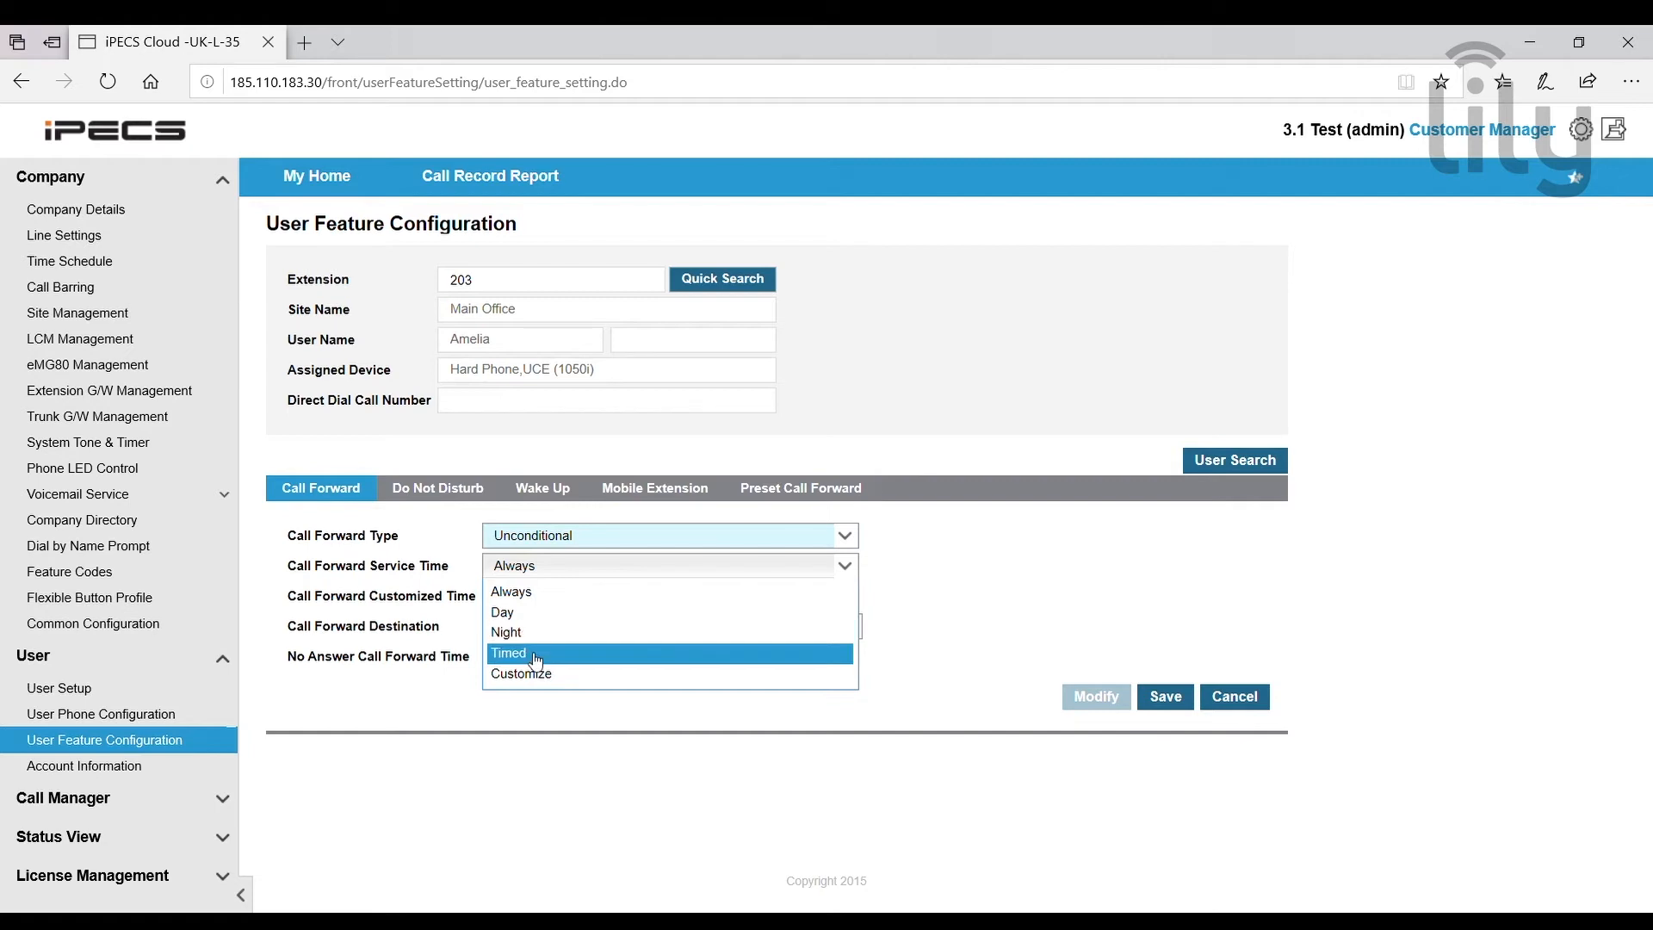
mouse_move(537, 685)
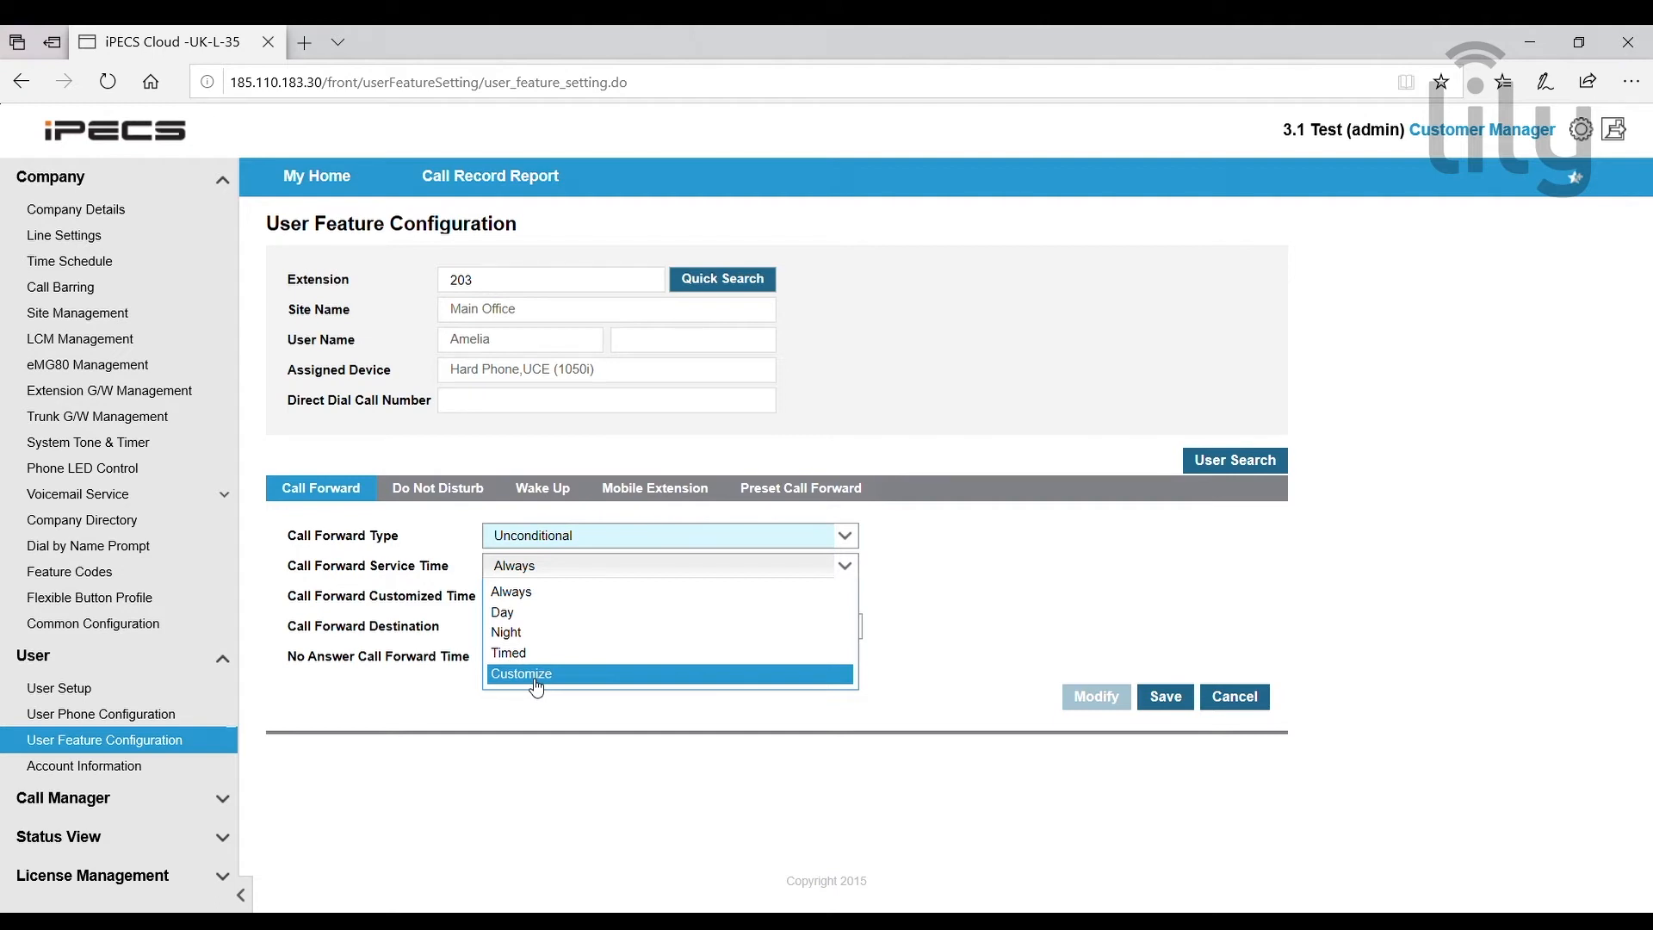
click(520, 673)
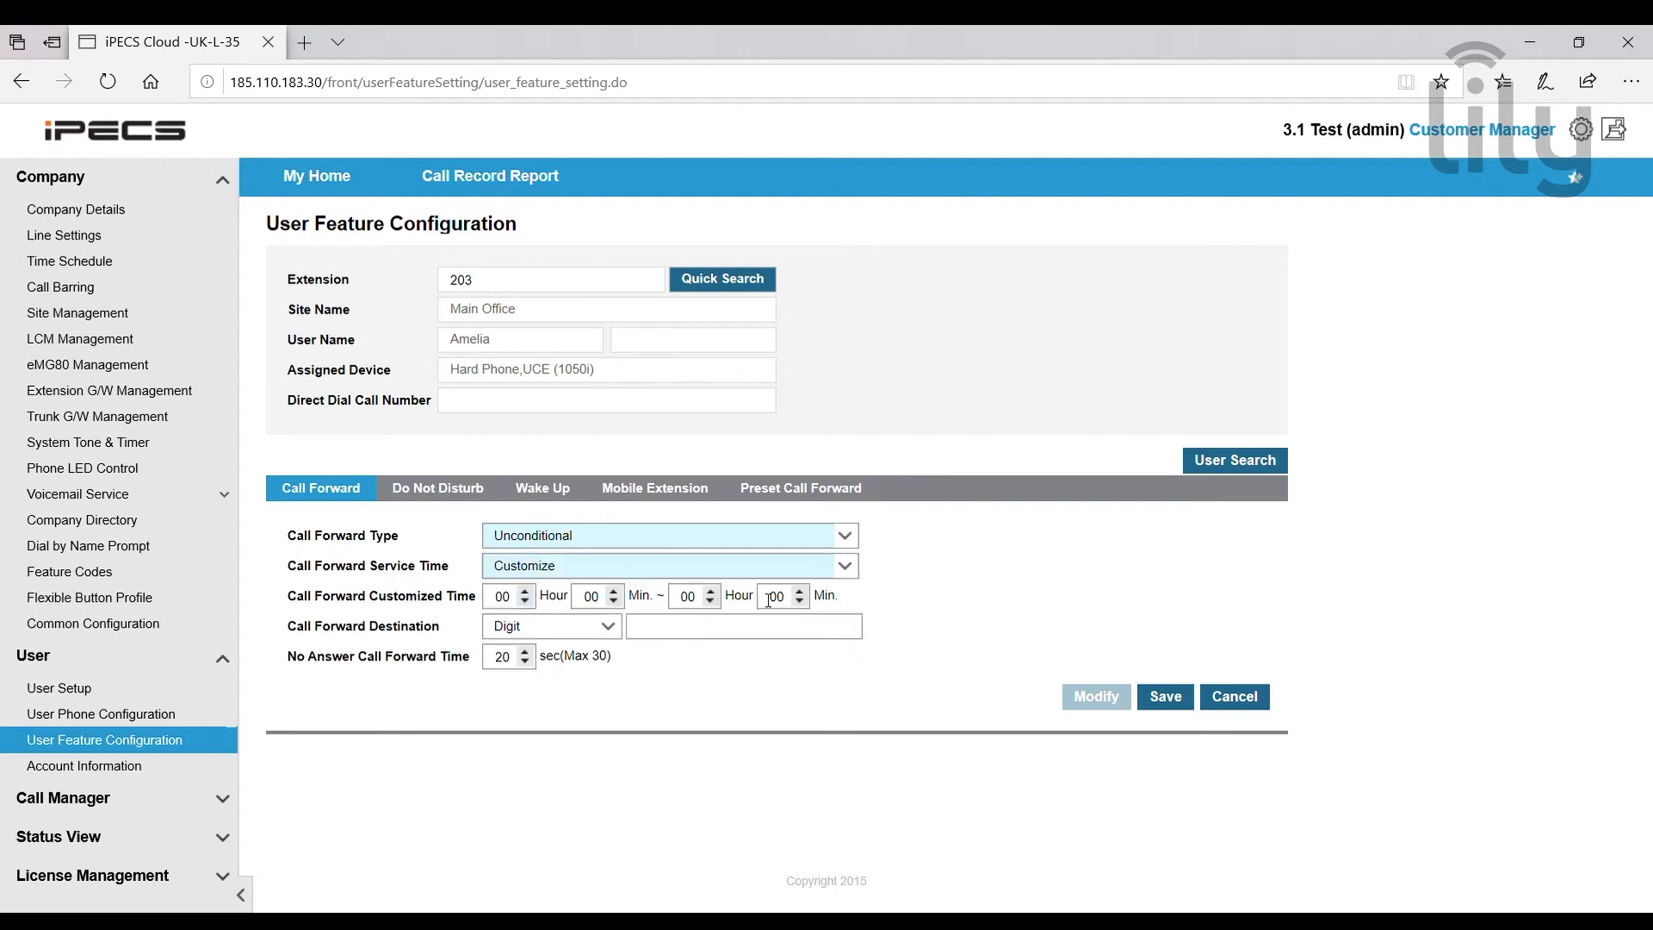
click(670, 565)
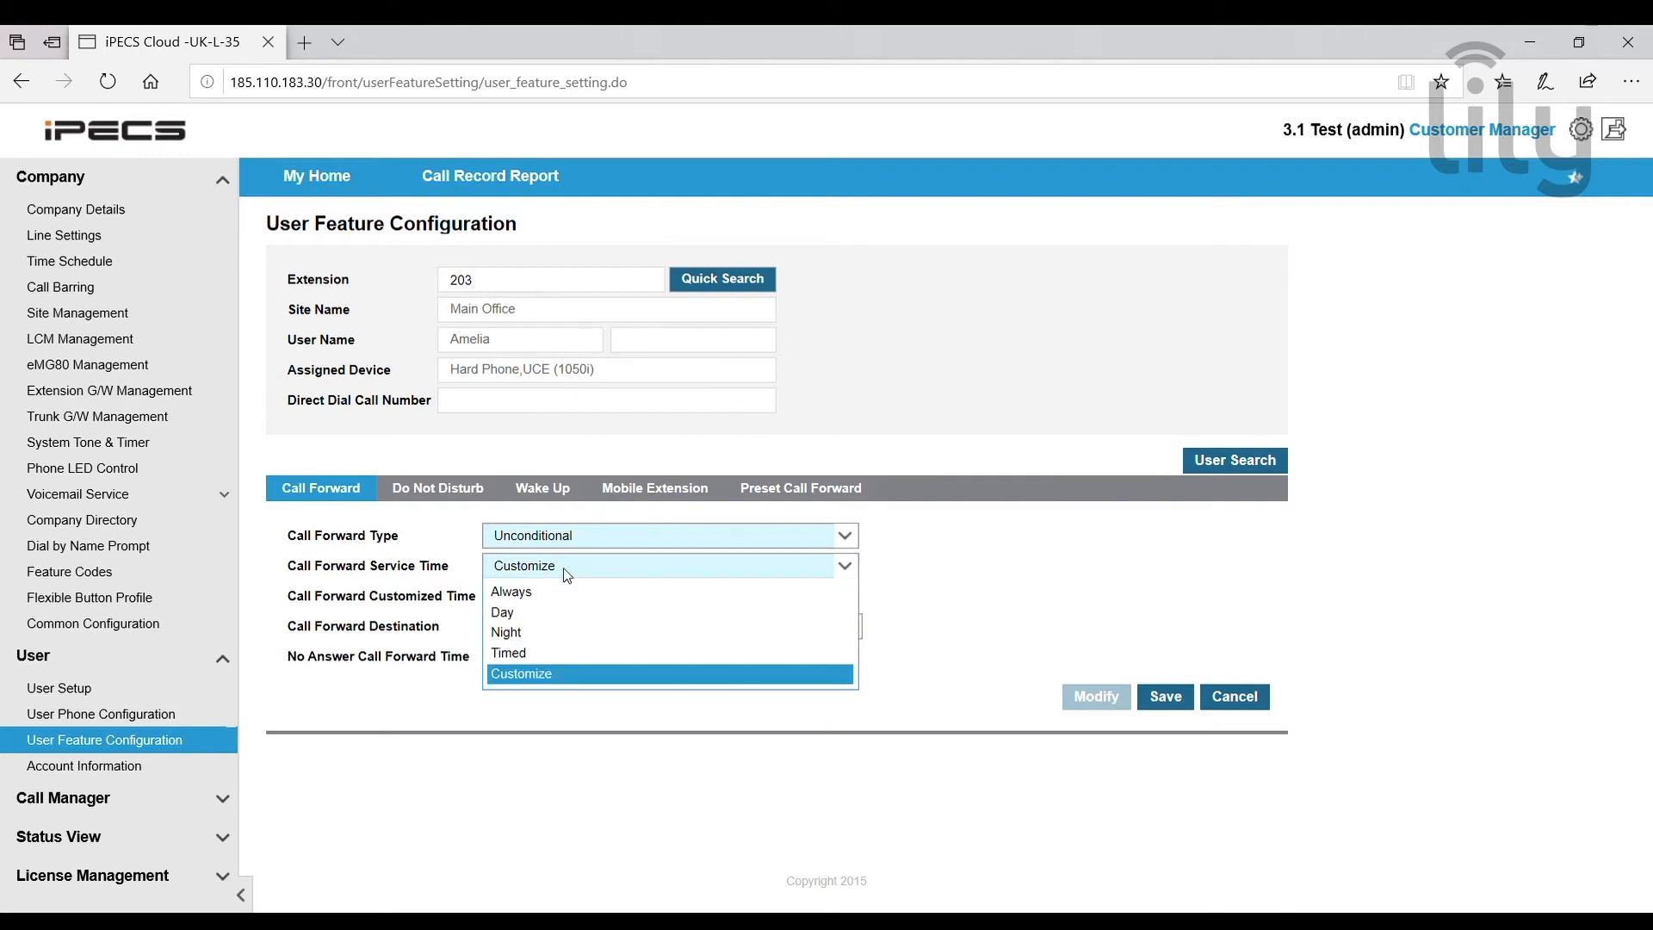
click(511, 593)
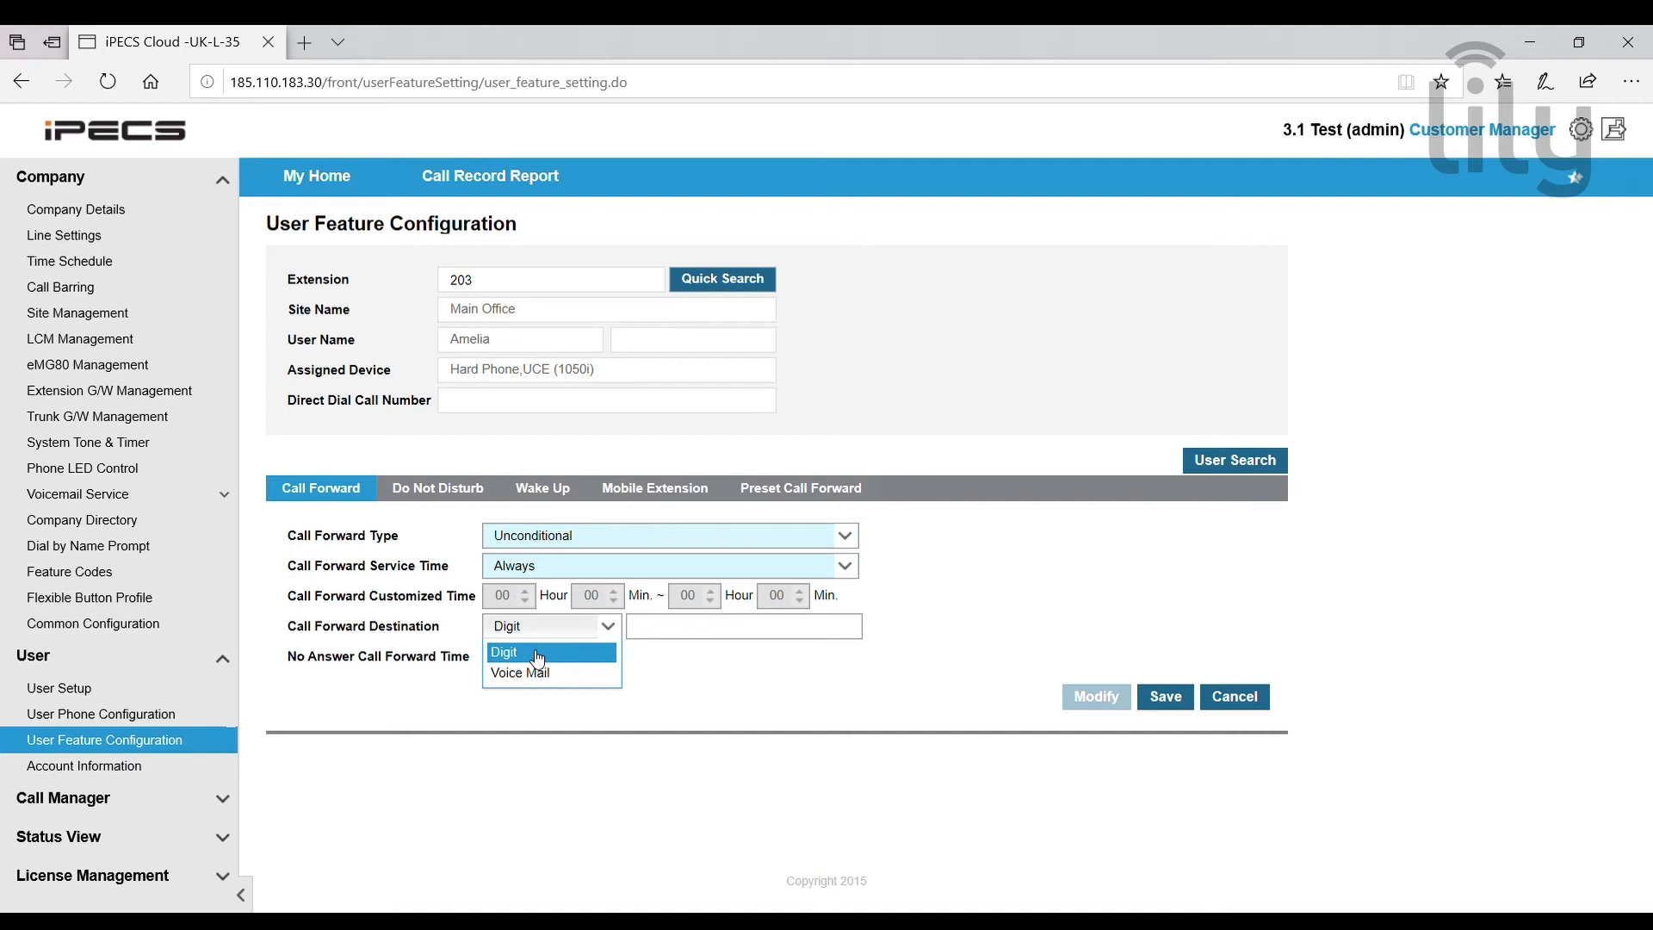
click(517, 651)
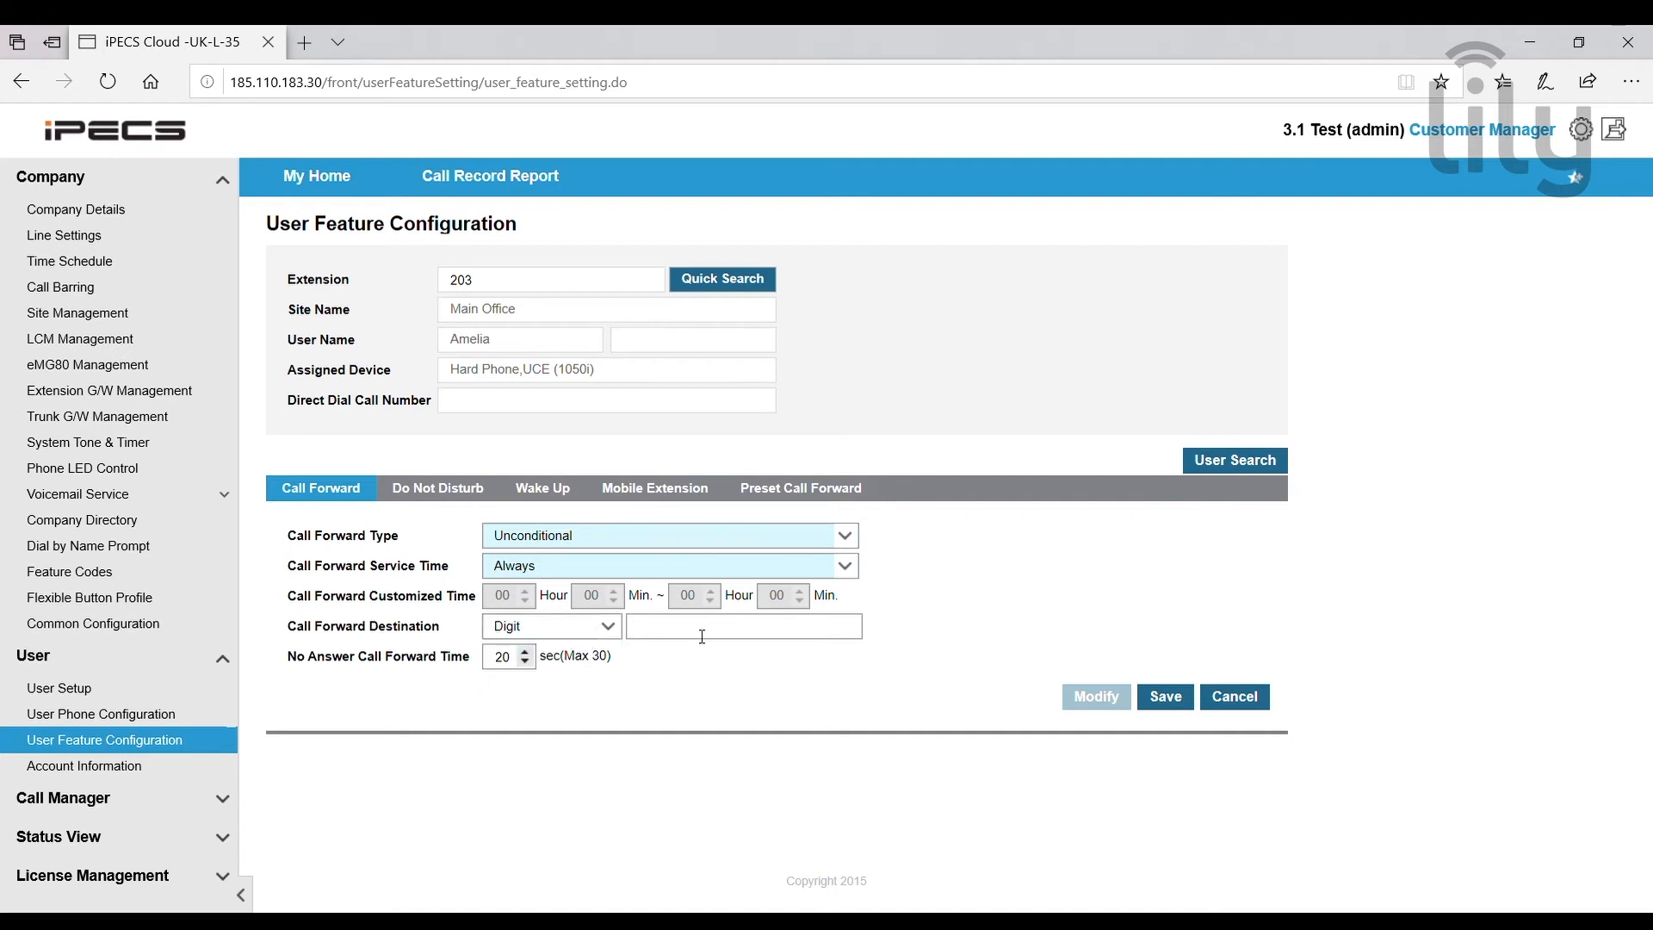
text(07777777777)
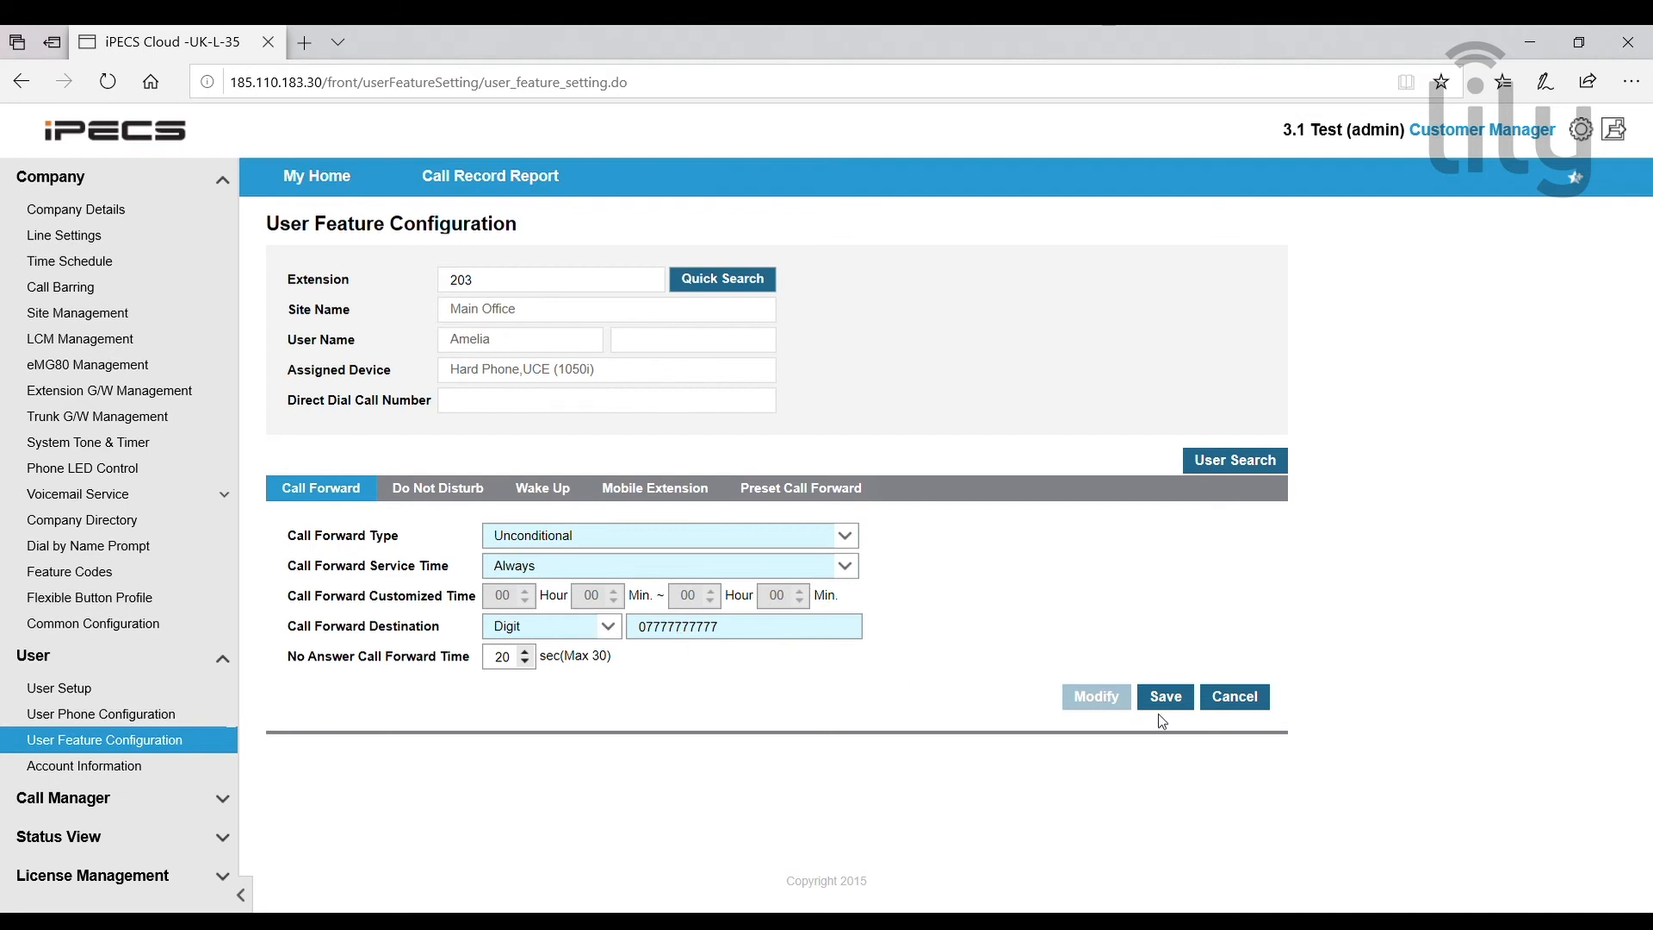
mouse_move(1168, 696)
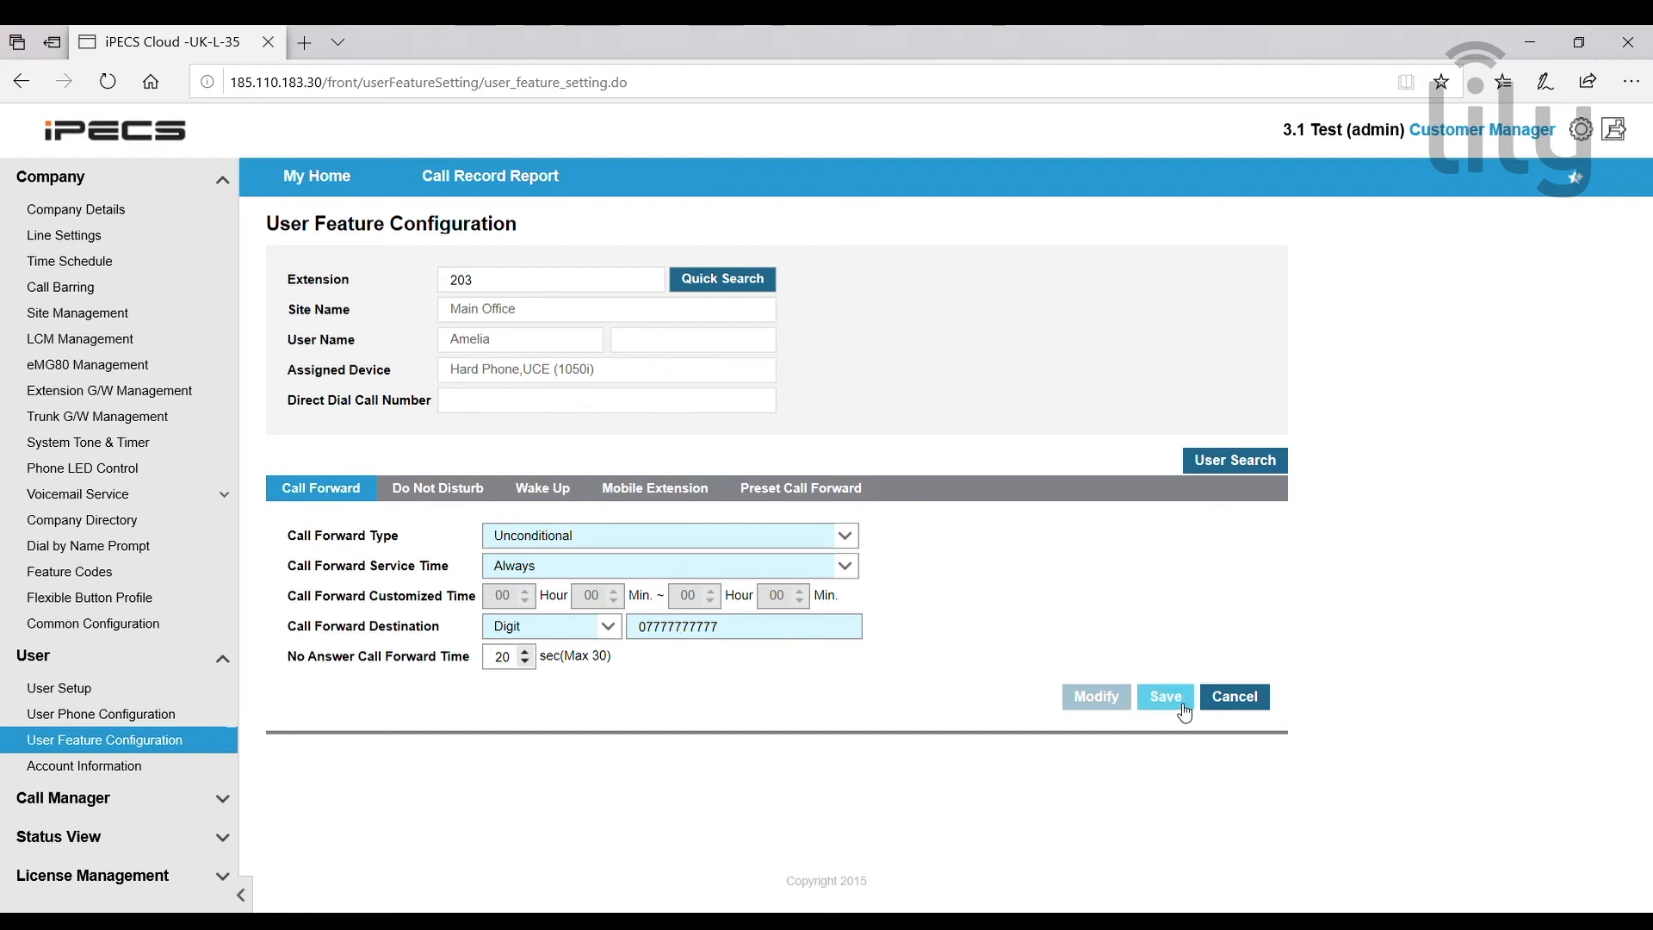
click(1166, 696)
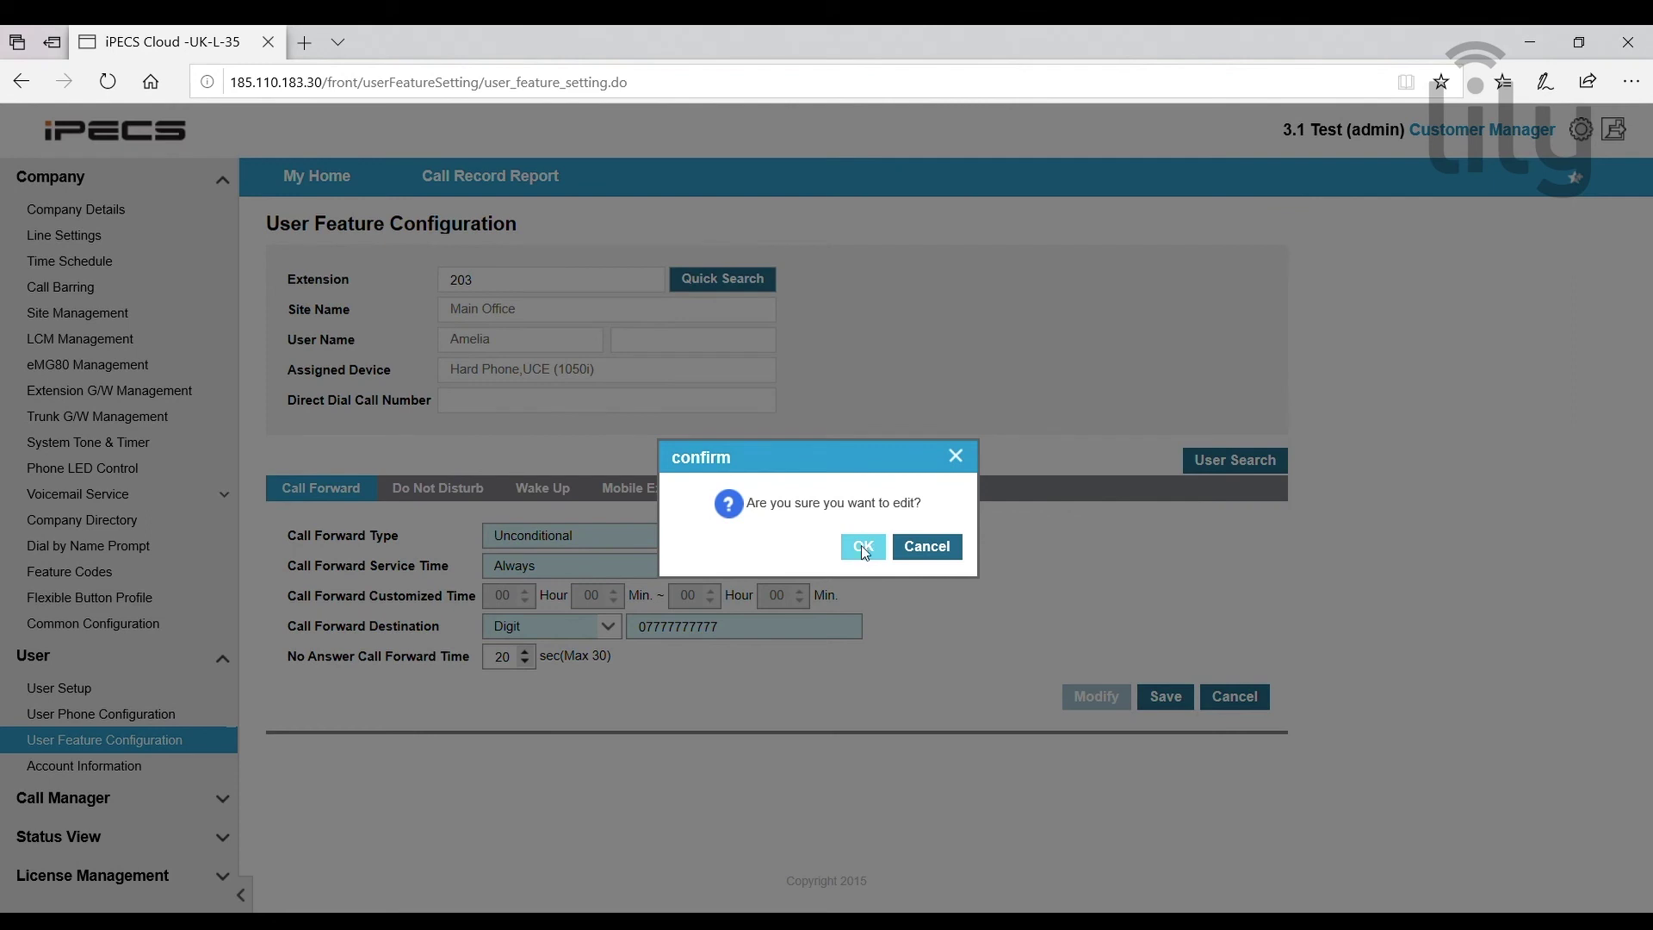
click(862, 547)
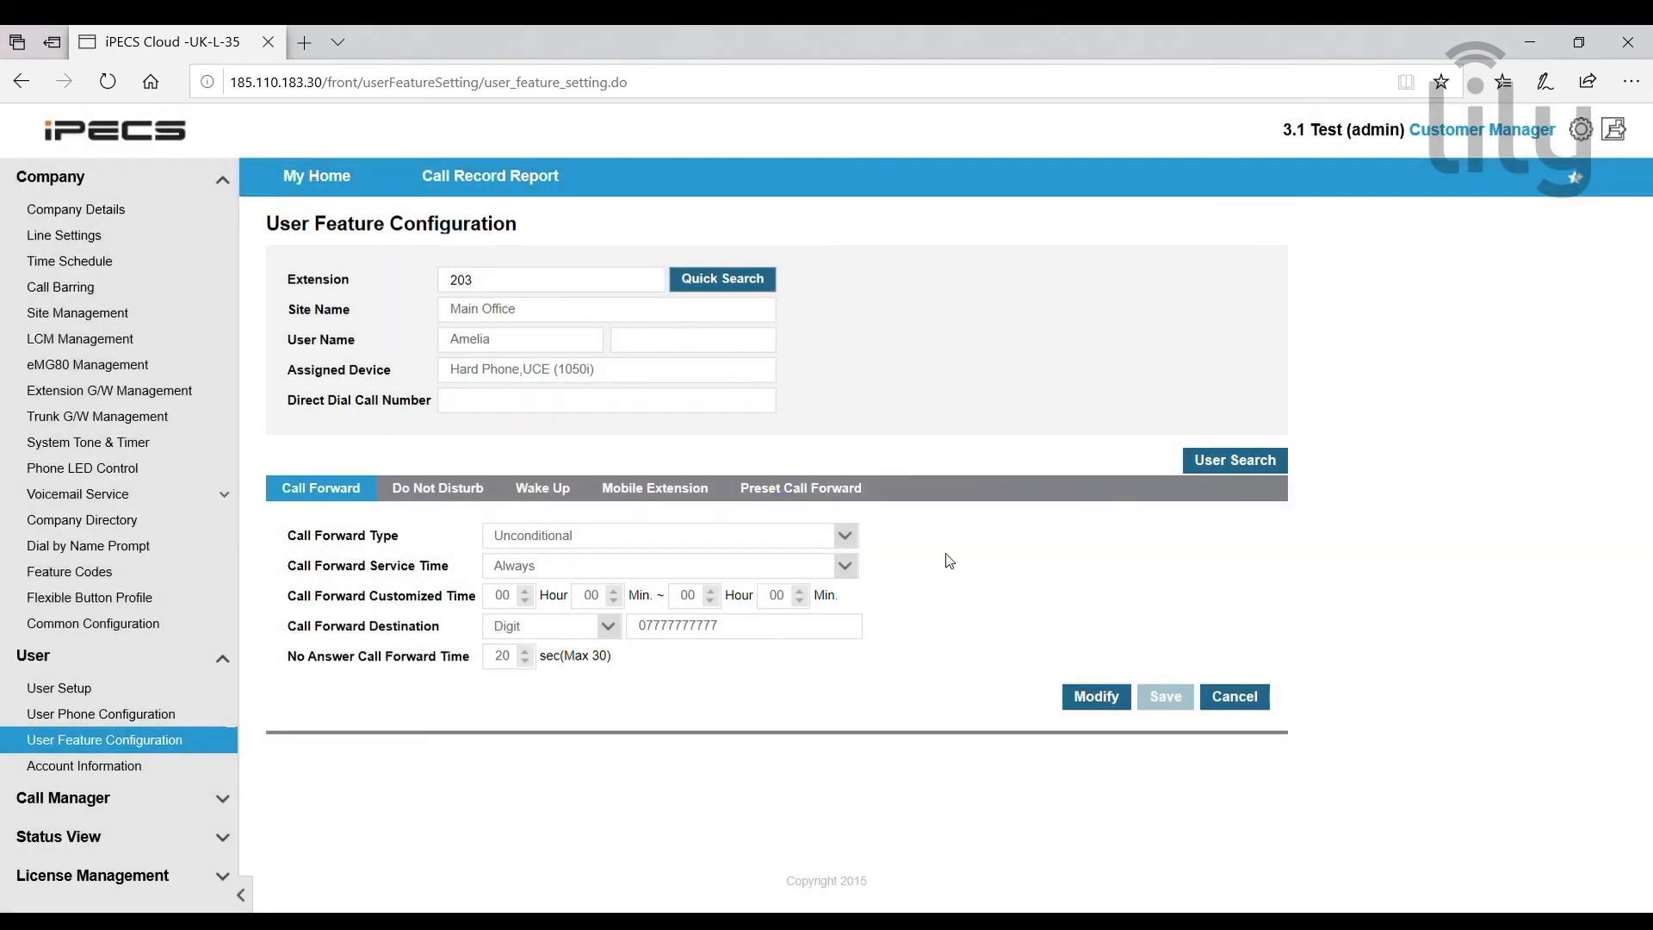
mouse_move(944, 561)
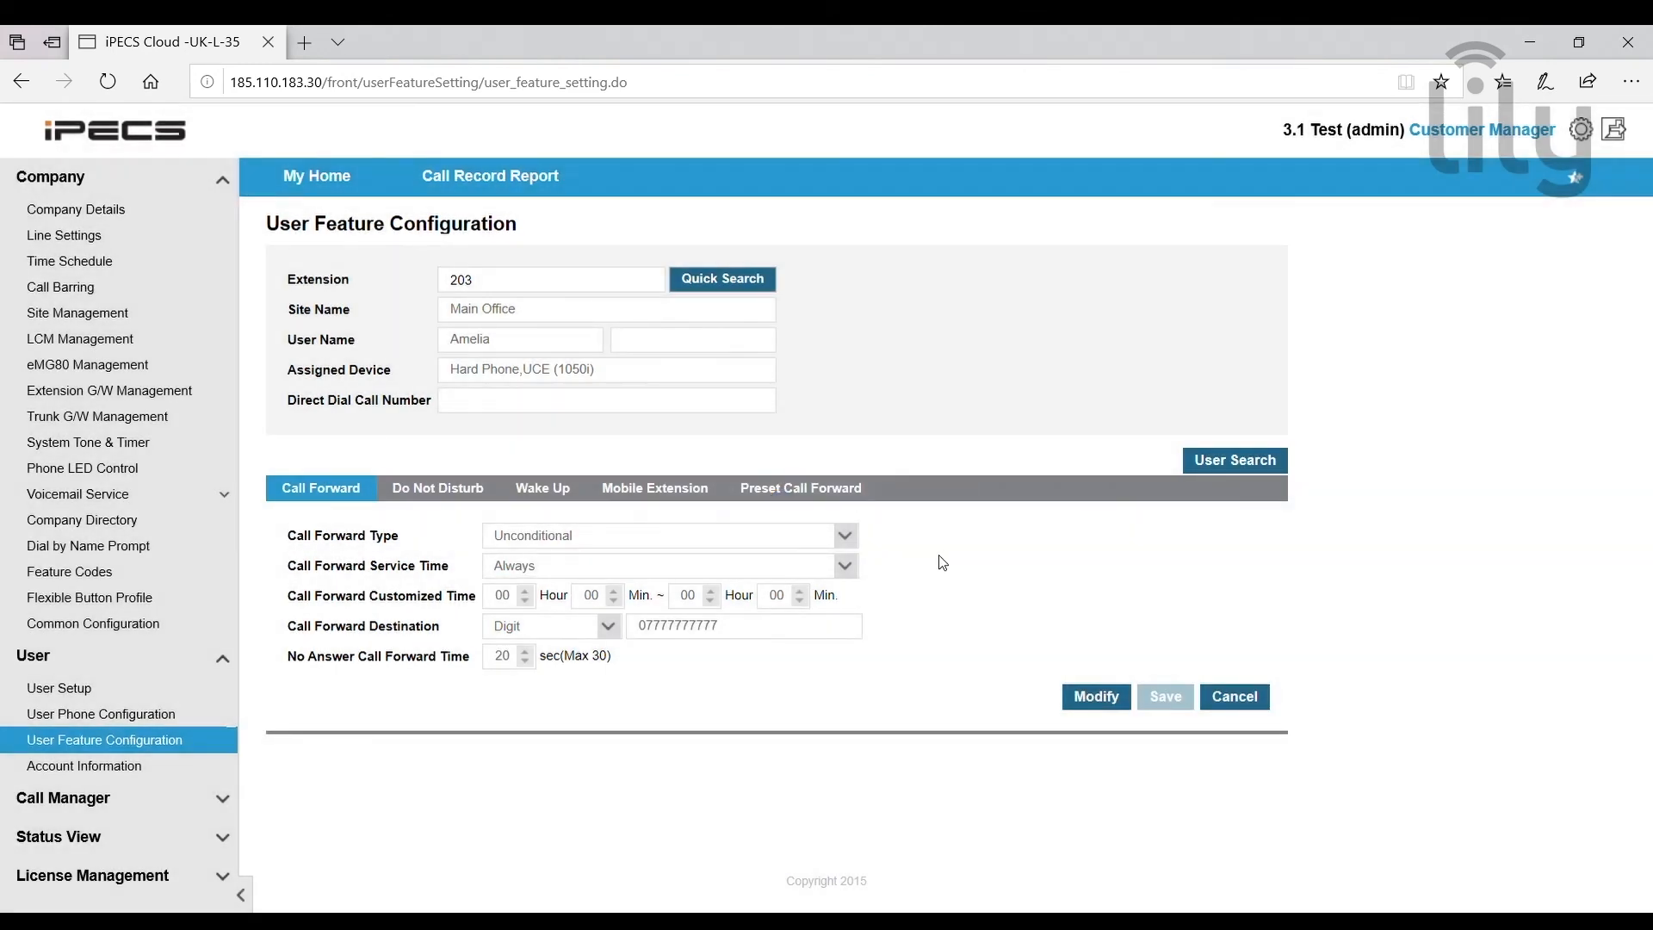
mouse_move(854, 579)
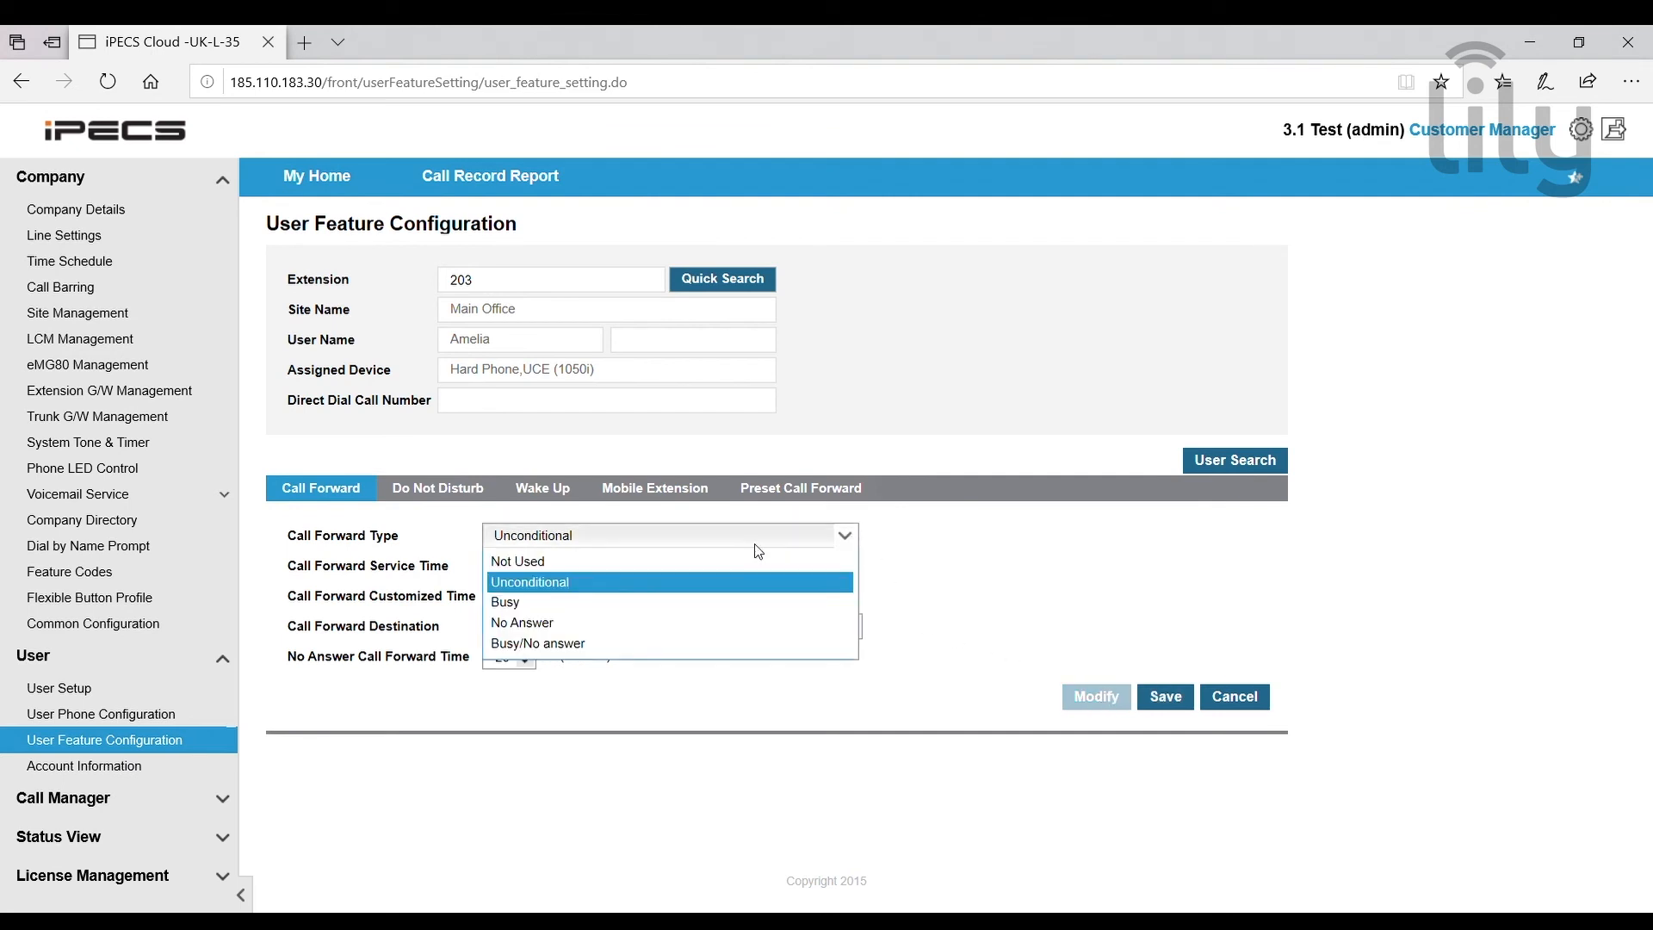
Set the forward type to Not Used, save, confirm and dismiss the success message
click(517, 561)
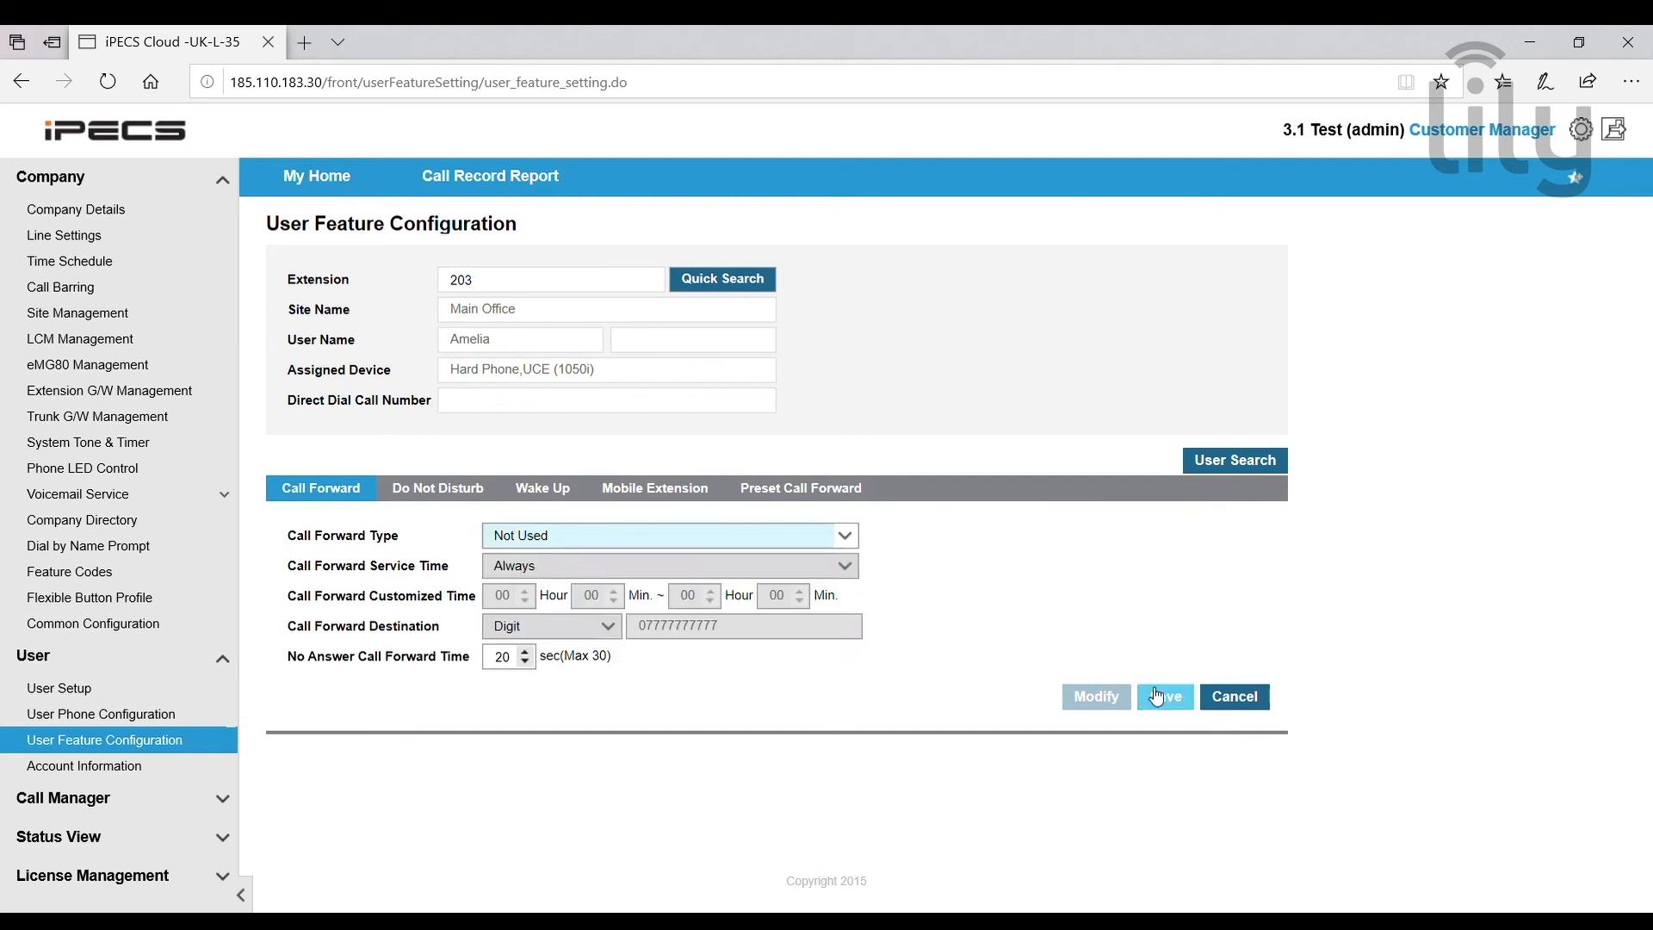
click(1164, 696)
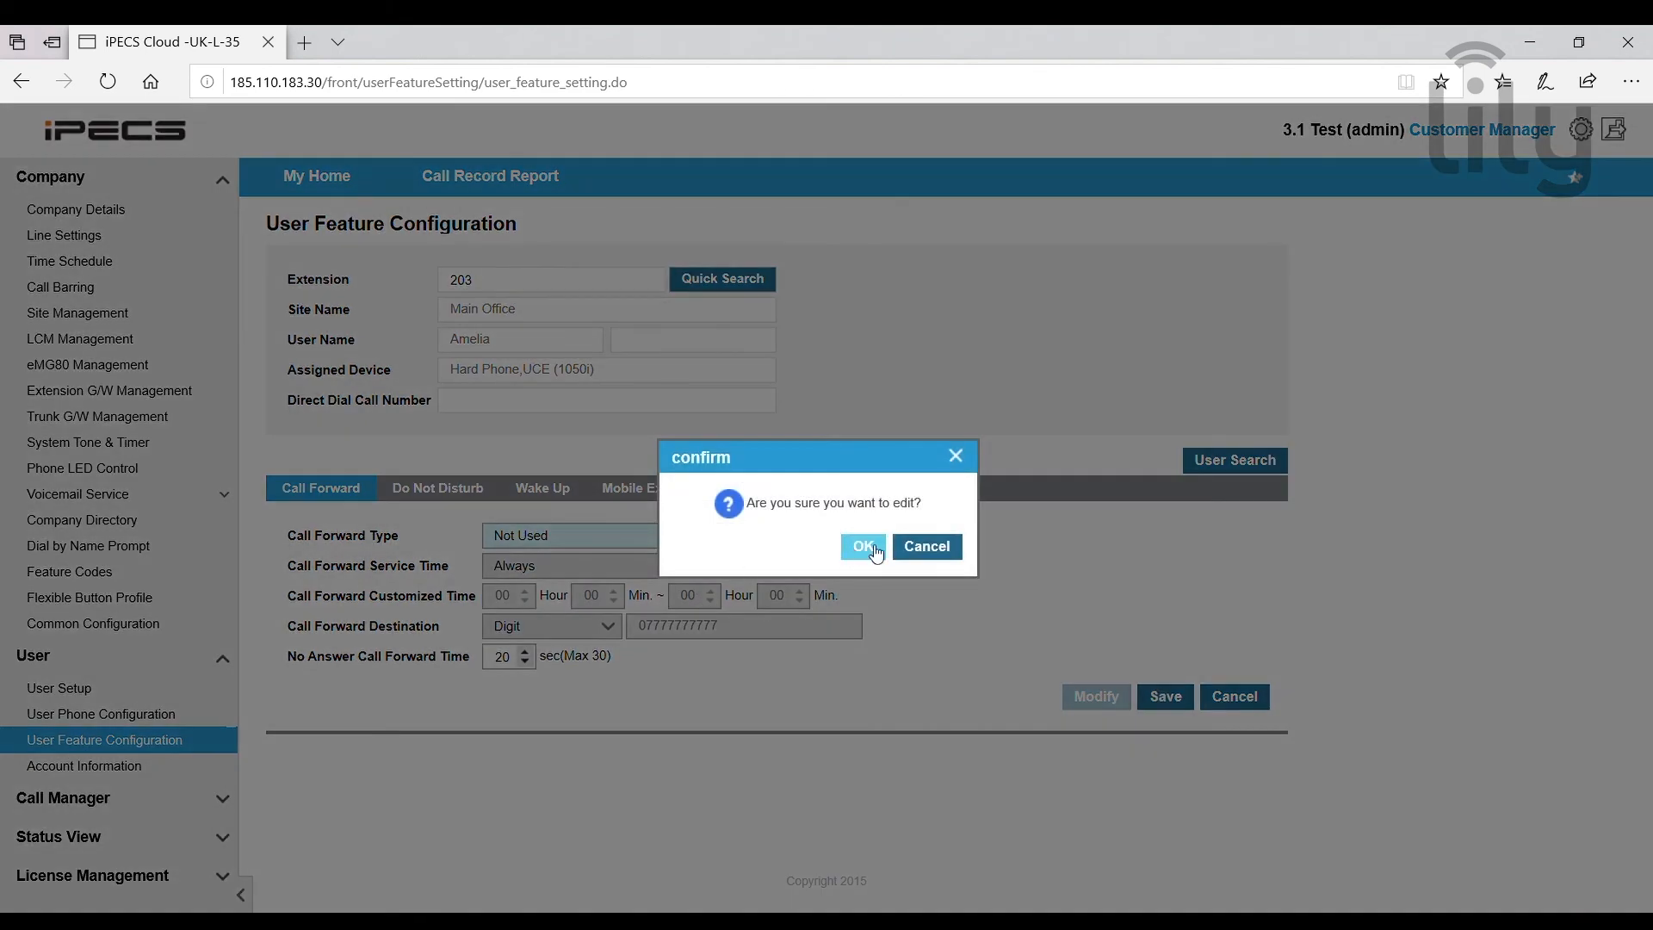
click(864, 548)
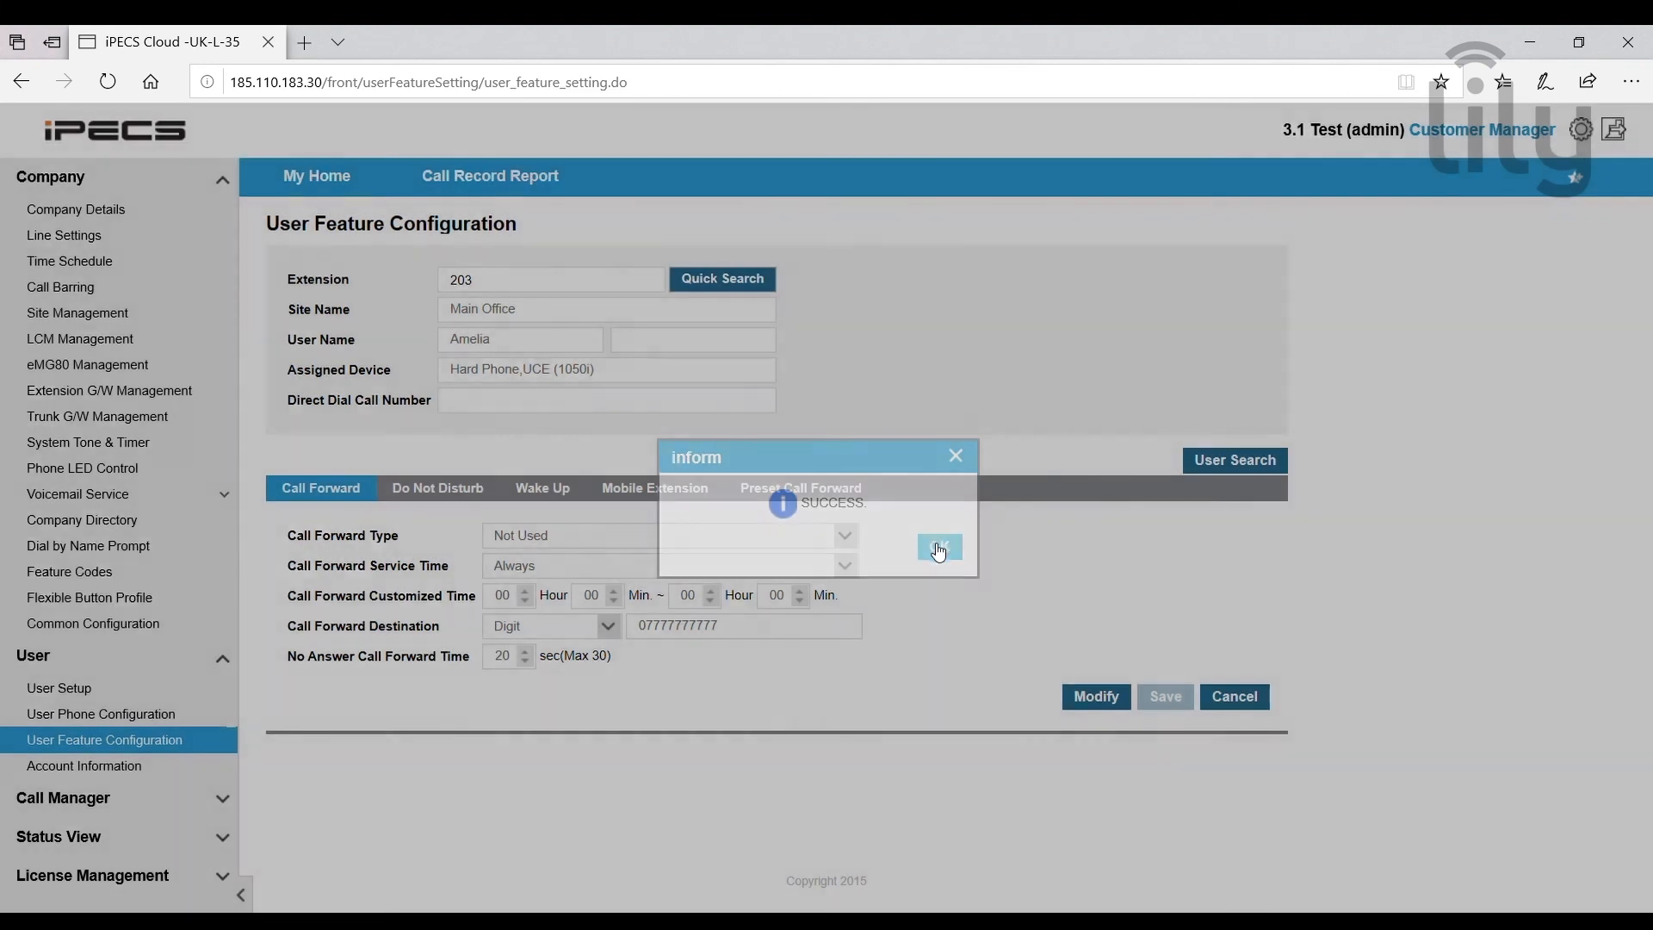
click(940, 550)
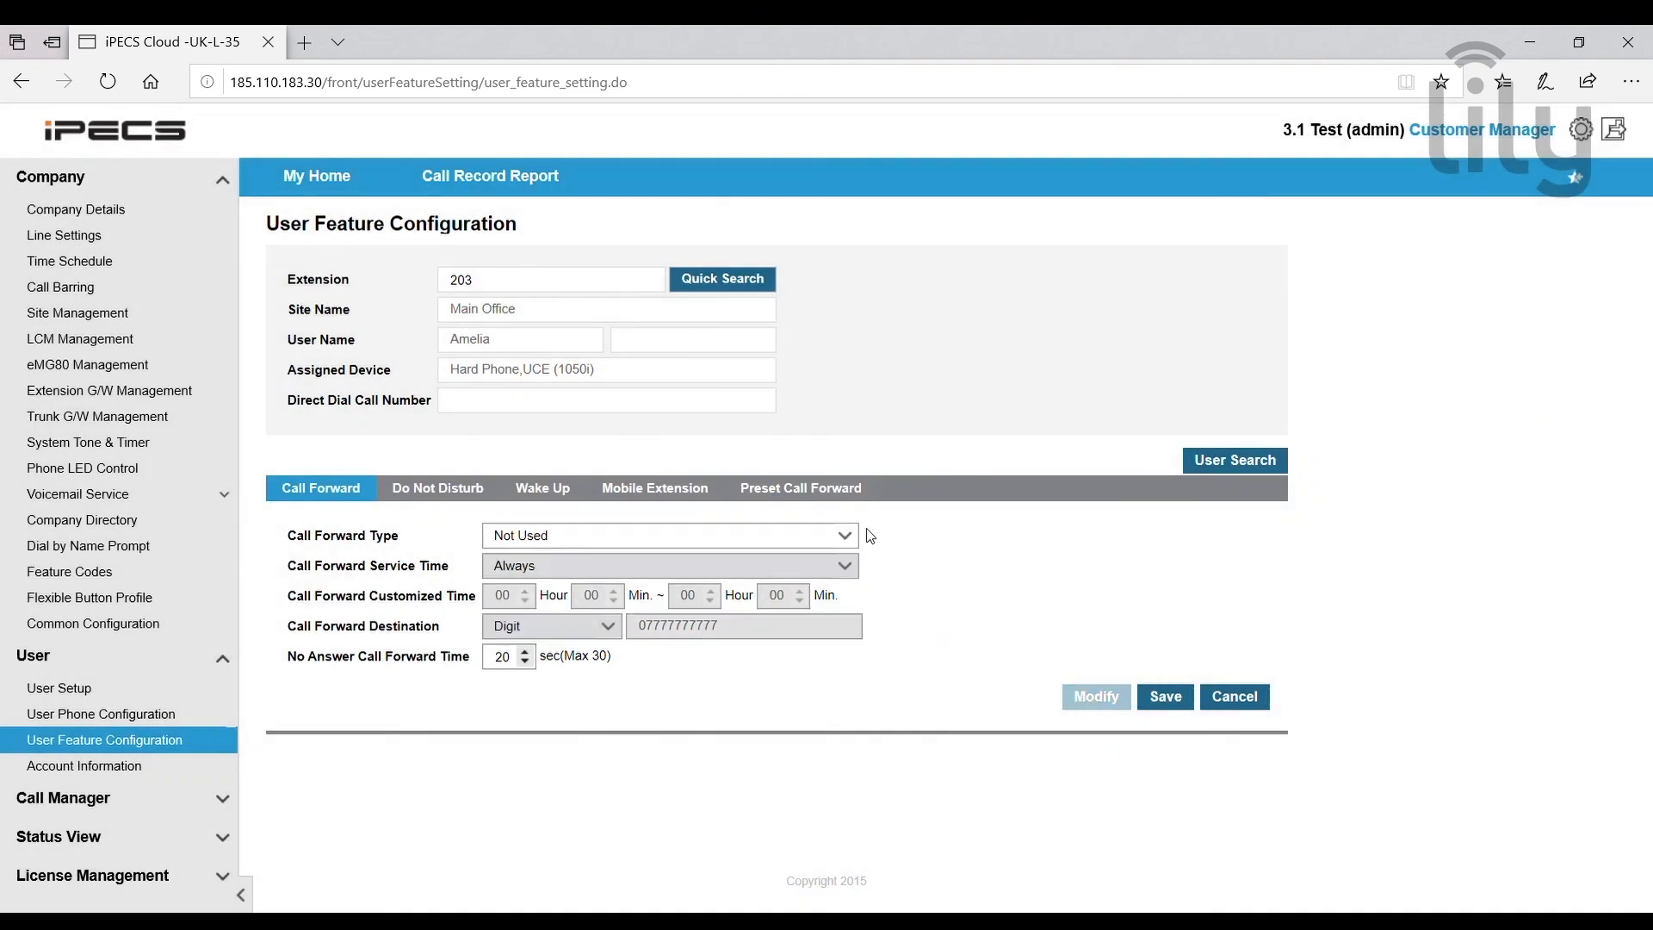
click(670, 535)
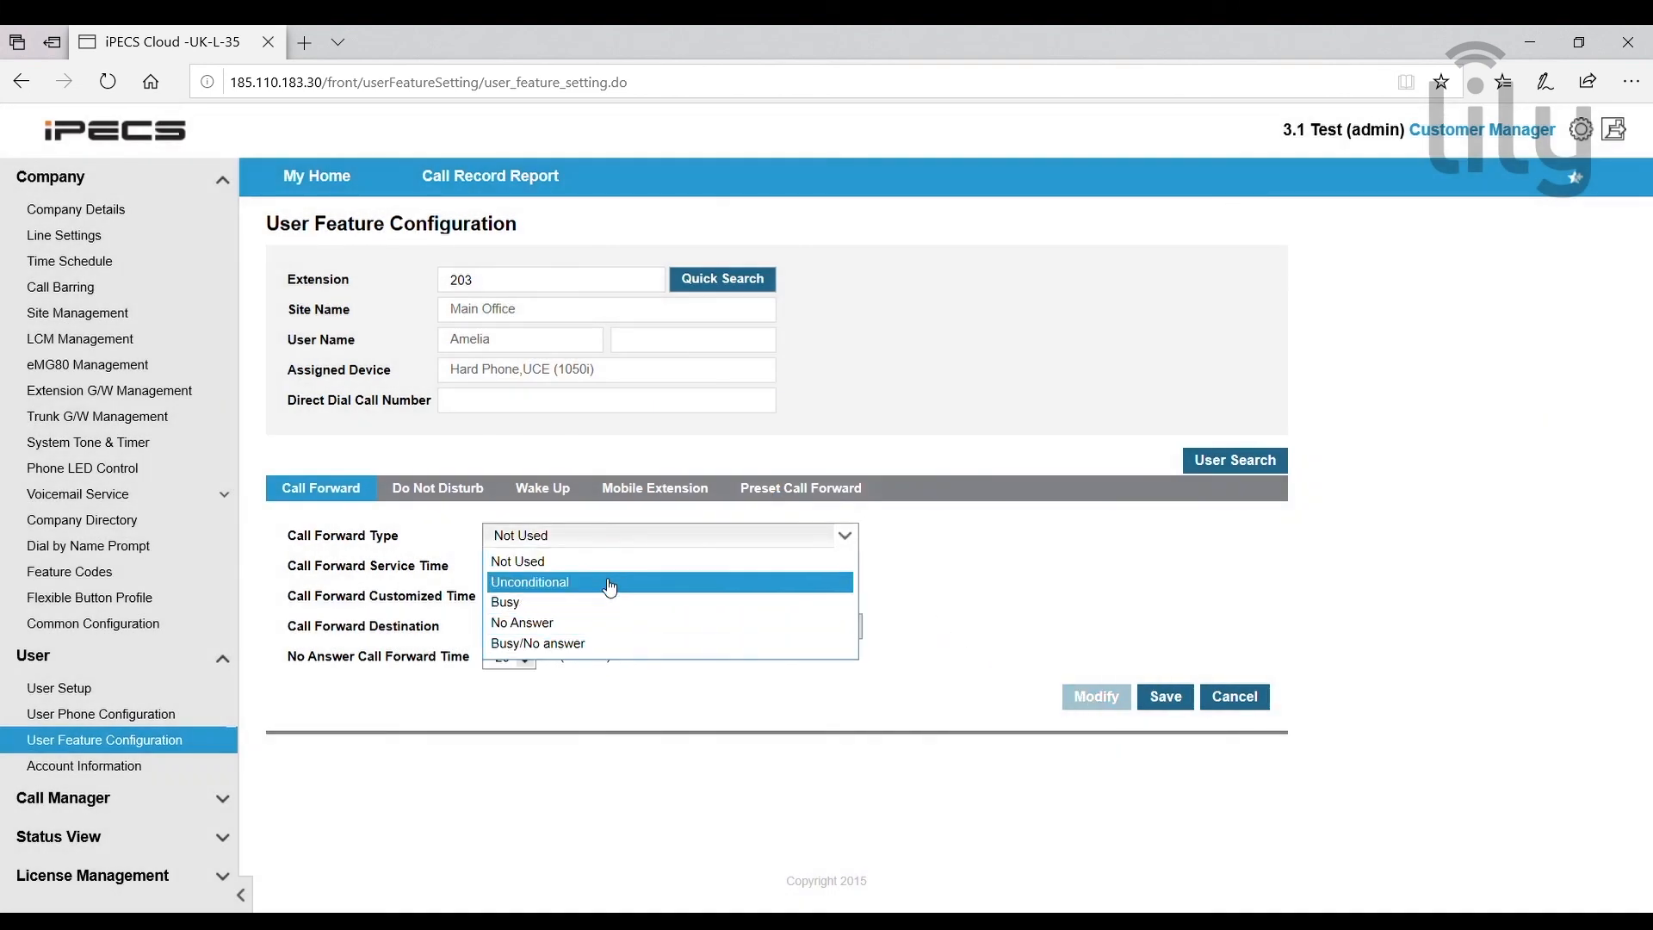